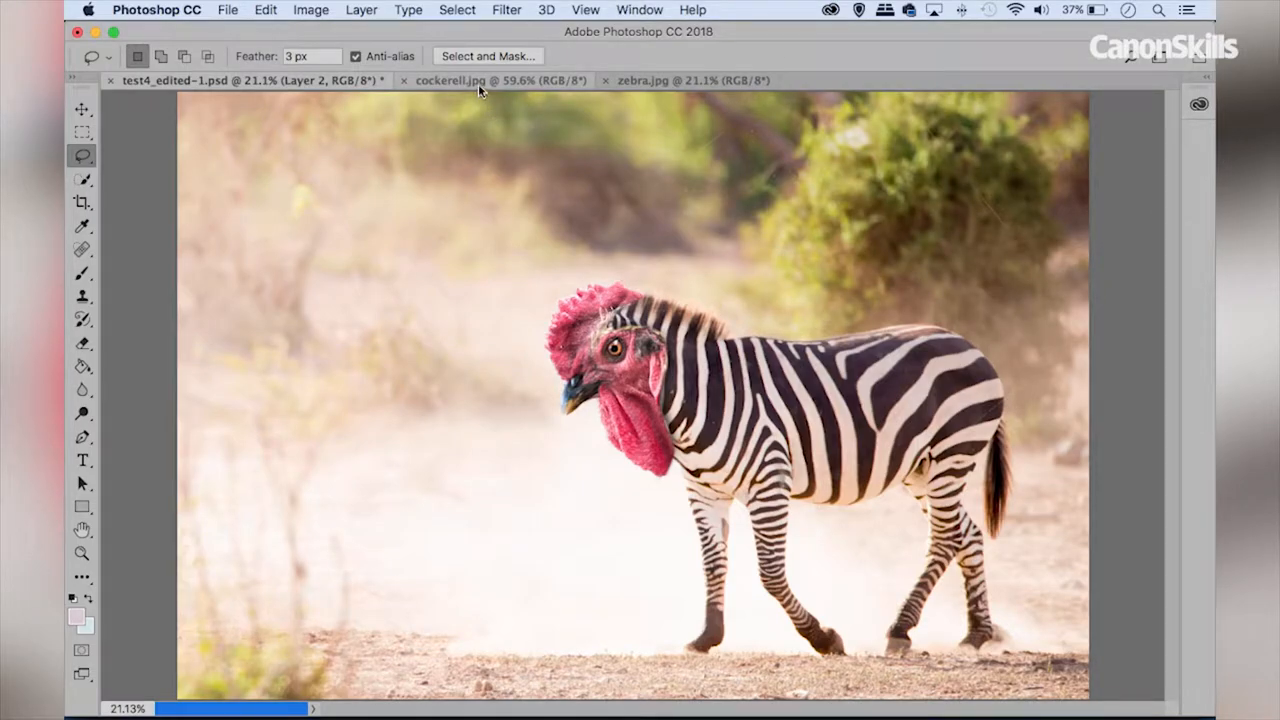
# Flip between the cockerel.jpg source photo and the finished composite, ending on the cockerel photo.
pyautogui.click(450, 80)
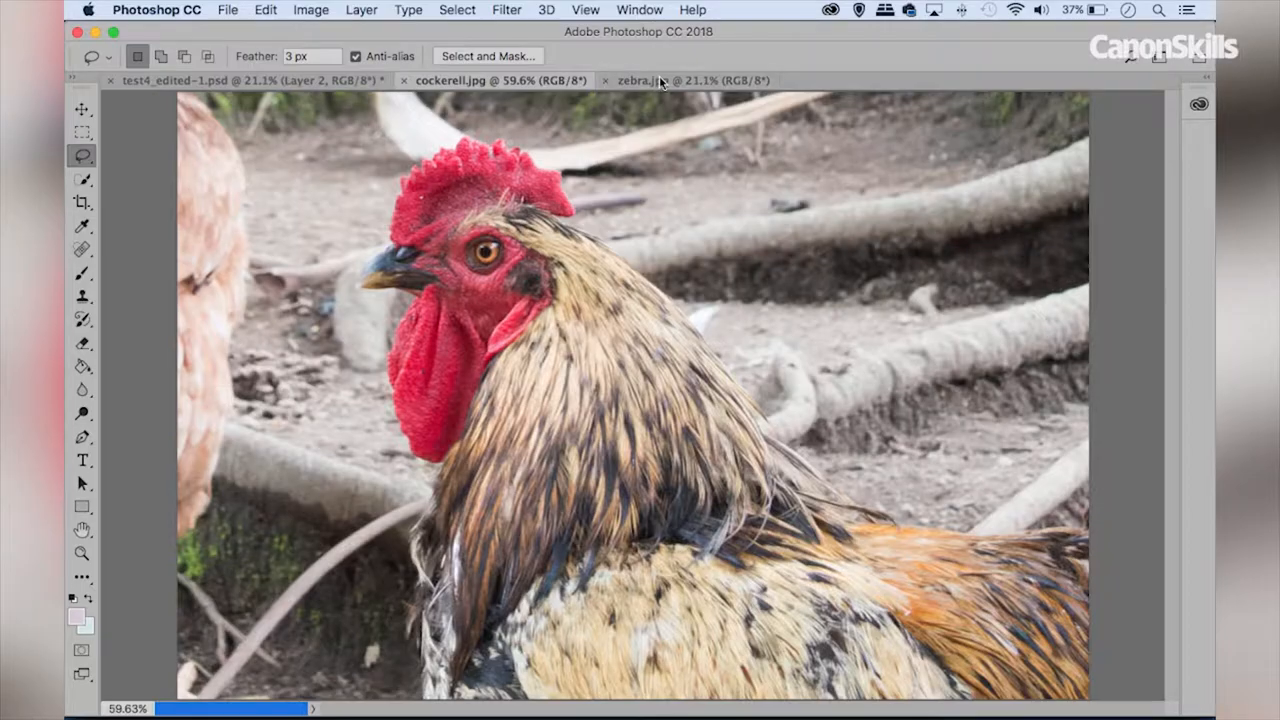
pyautogui.click(644, 80)
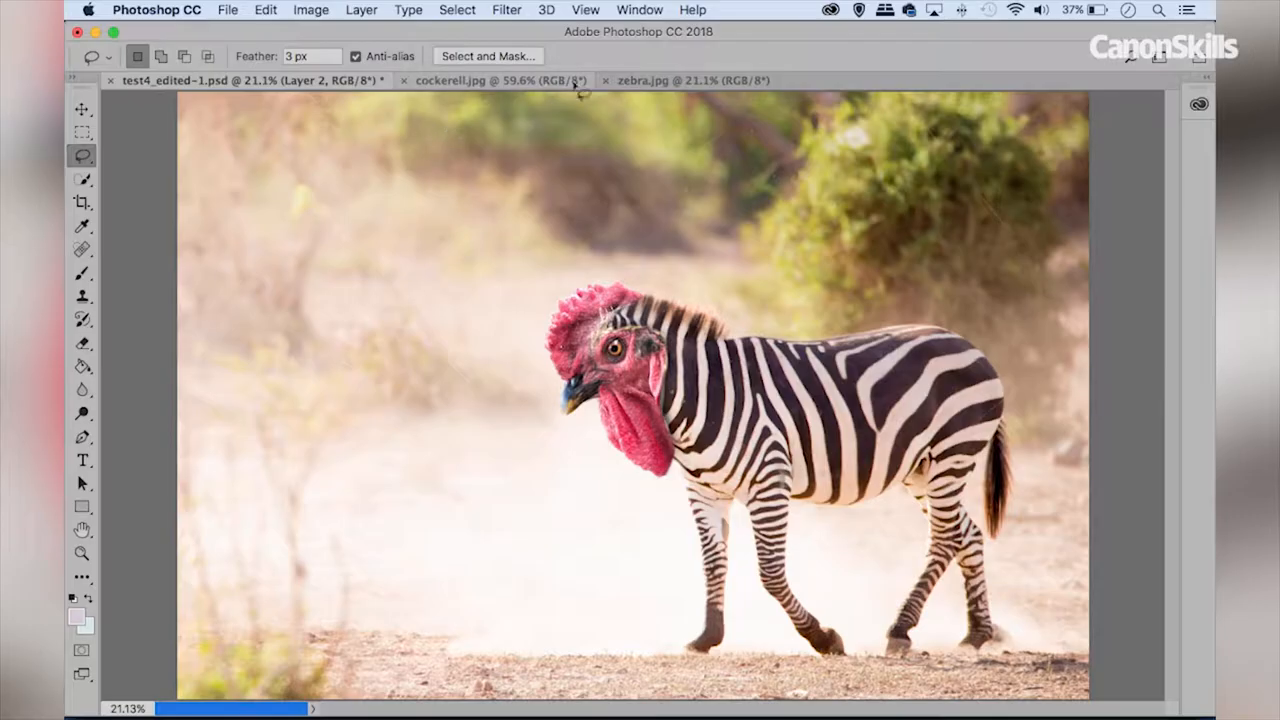
pyautogui.click(450, 80)
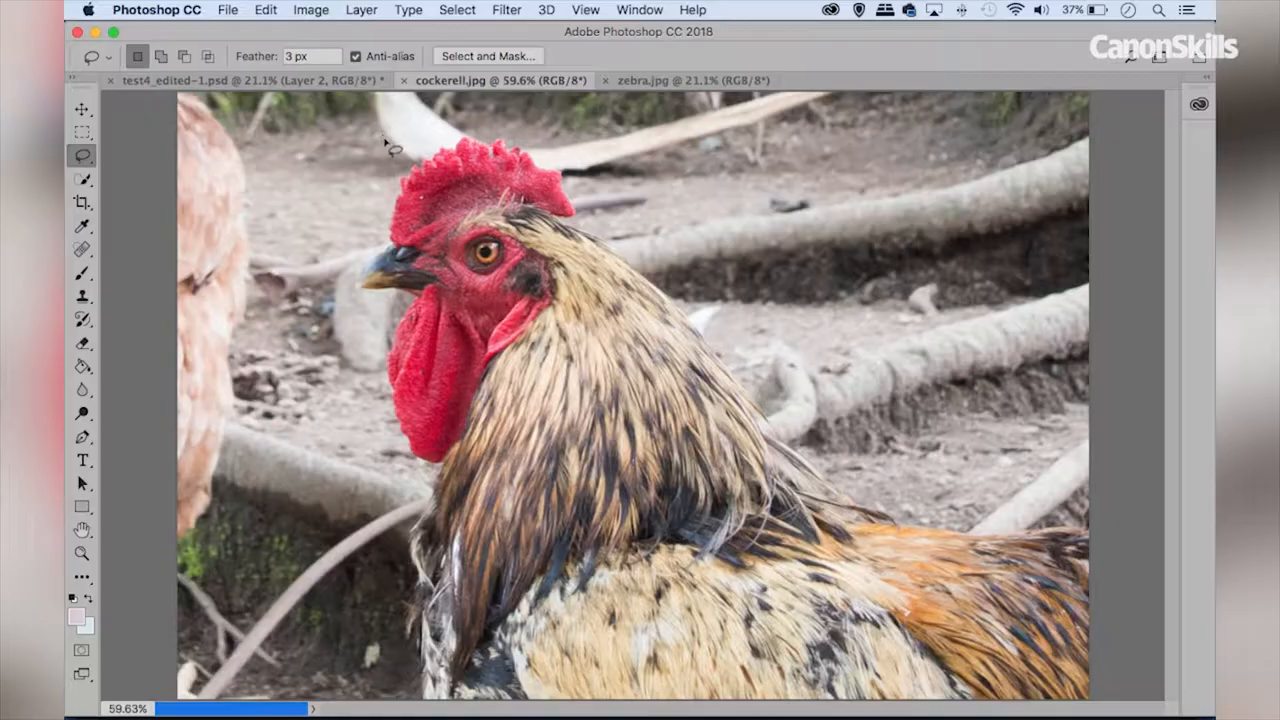
# Lasso a rough loop around the cockerel's head and neck, copy it, and move to zebra.jpg to paste.
pyautogui.moveTo(384, 140); pyautogui.dragTo(356, 420)
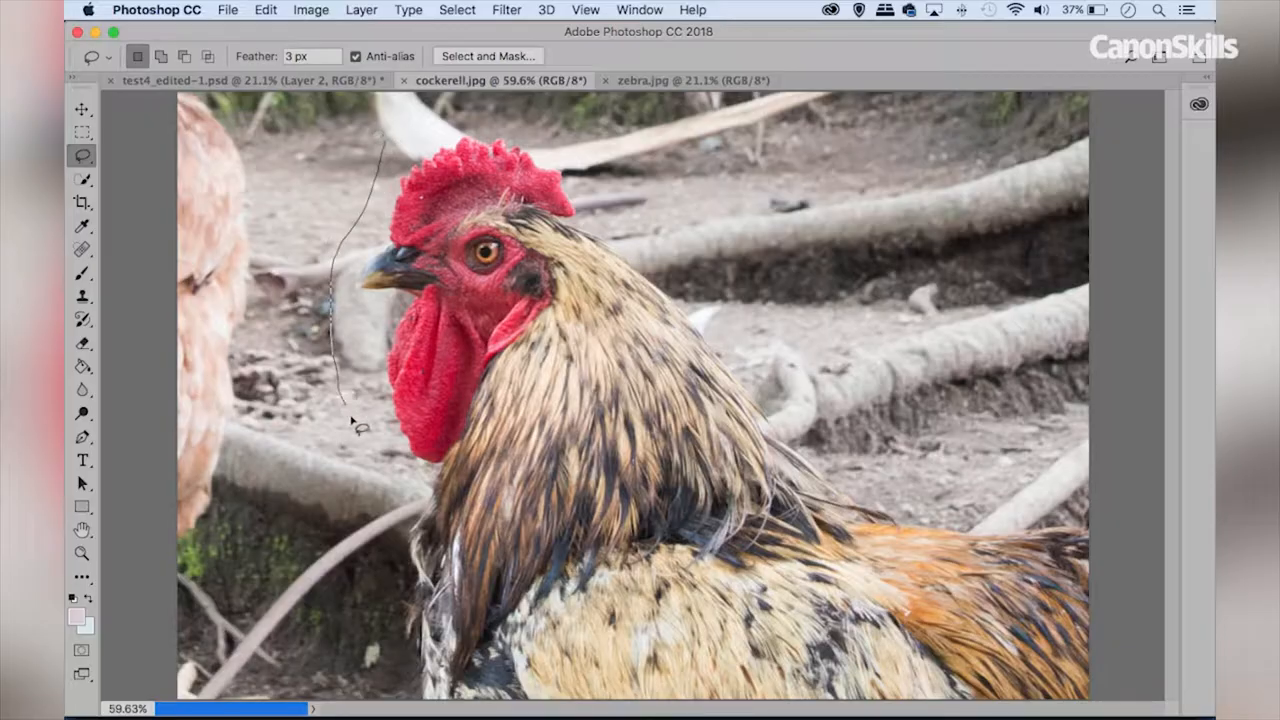
pyautogui.moveTo(350, 420); pyautogui.dragTo(544, 490)
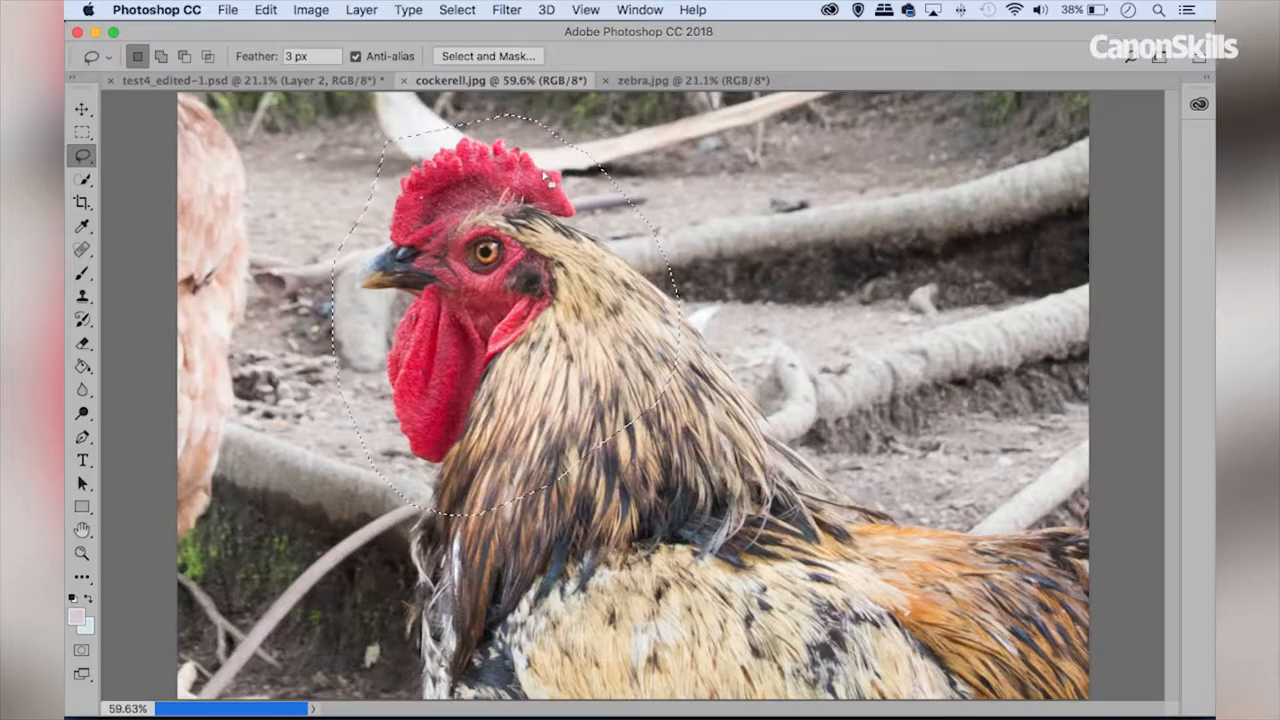
pyautogui.click(660, 80)
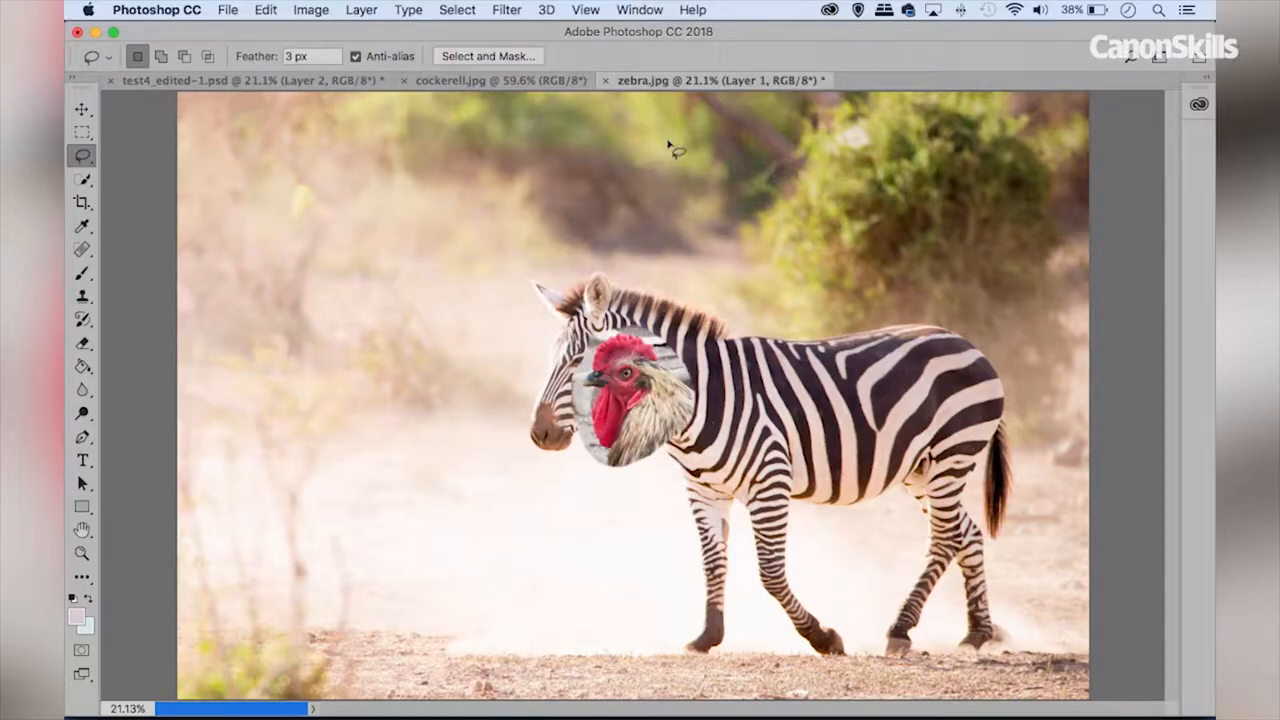
pyautogui.moveTo(358, 136)
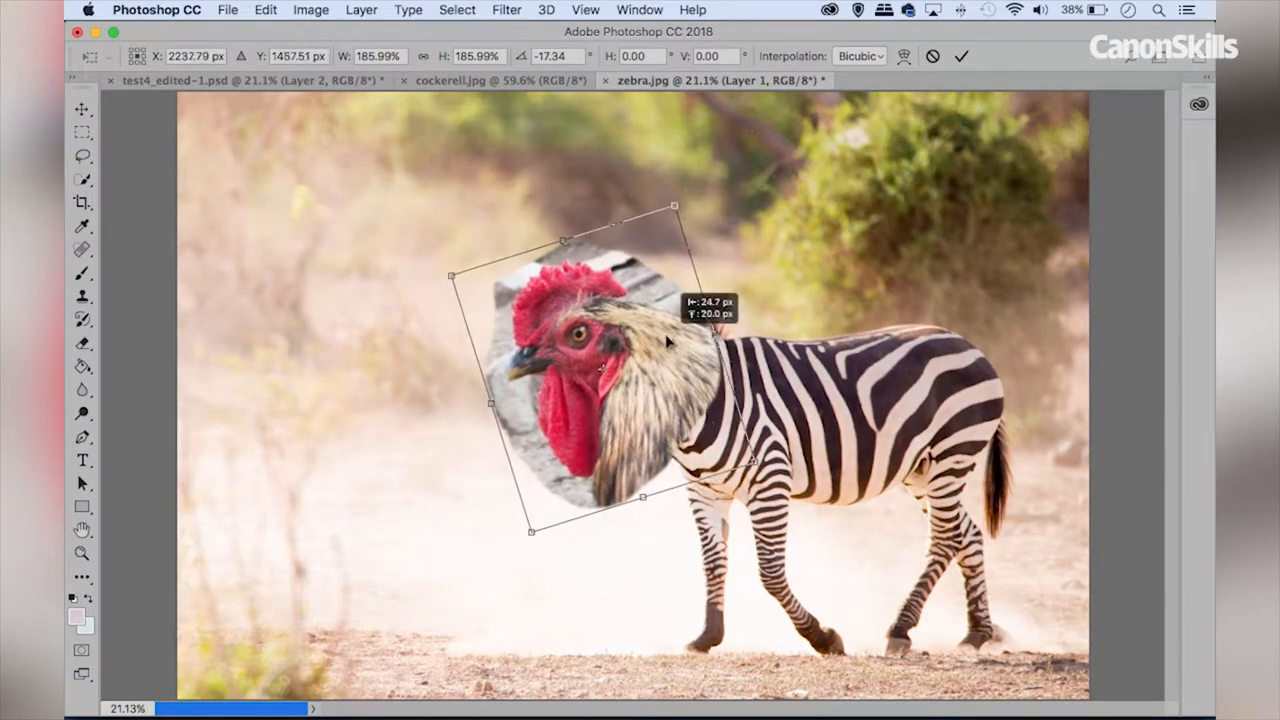
# Rotate the enlarged (~186%) cockerel head in Free Transform to follow the zebra's neck.
pyautogui.moveTo(700, 216); pyautogui.dragTo(704, 196)
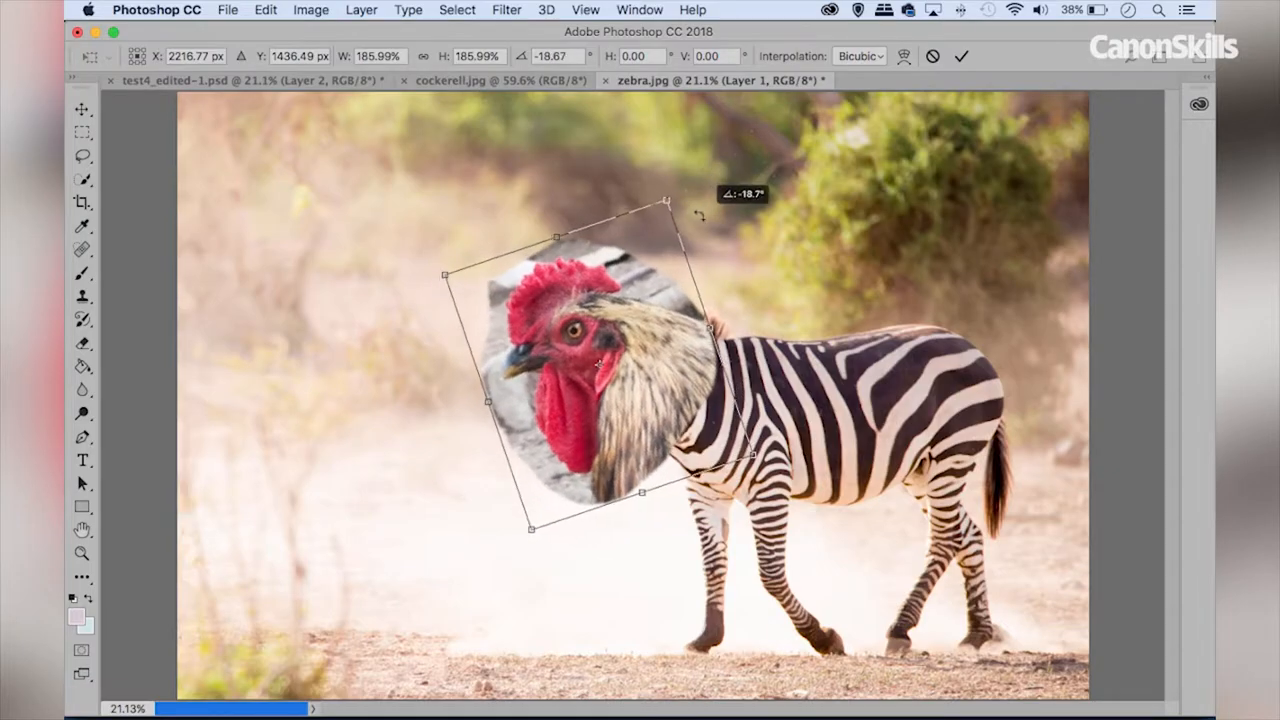
pyautogui.moveTo(700, 216); pyautogui.dragTo(688, 208)
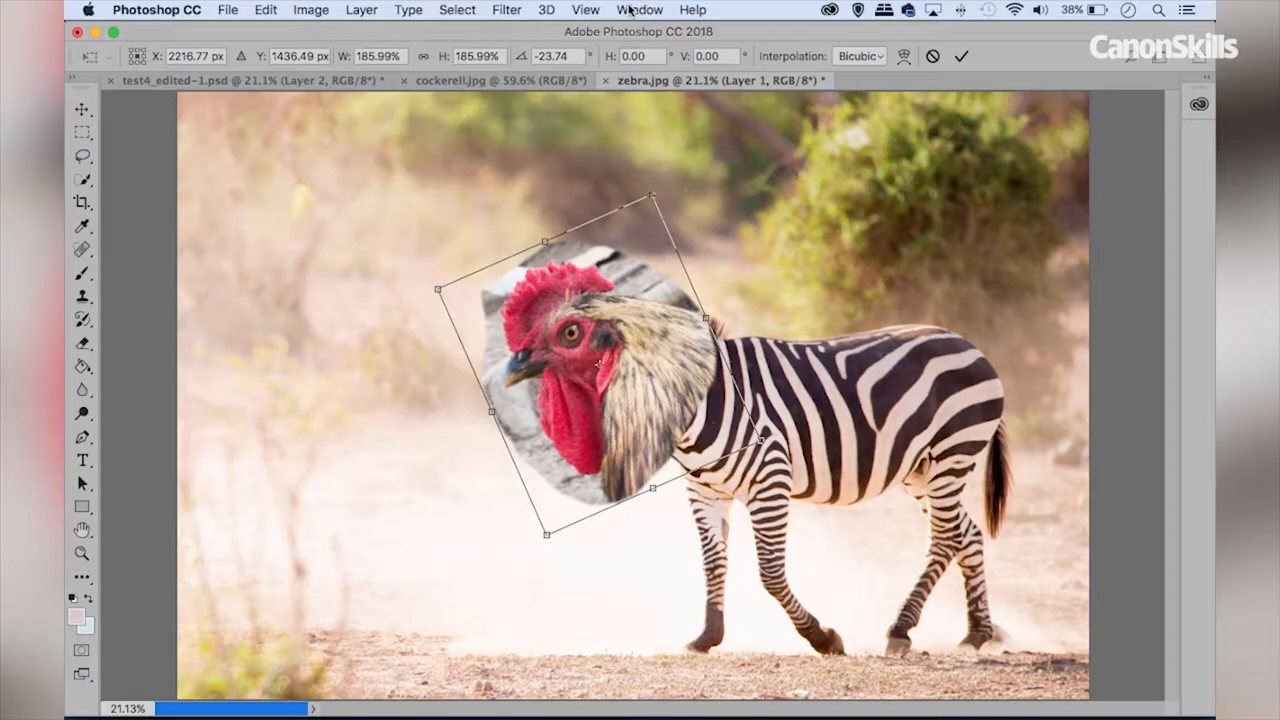
# Show the Layers panel via Window > Layers and lower Layer 1 opacity to align the head.
pyautogui.click(640, 10)
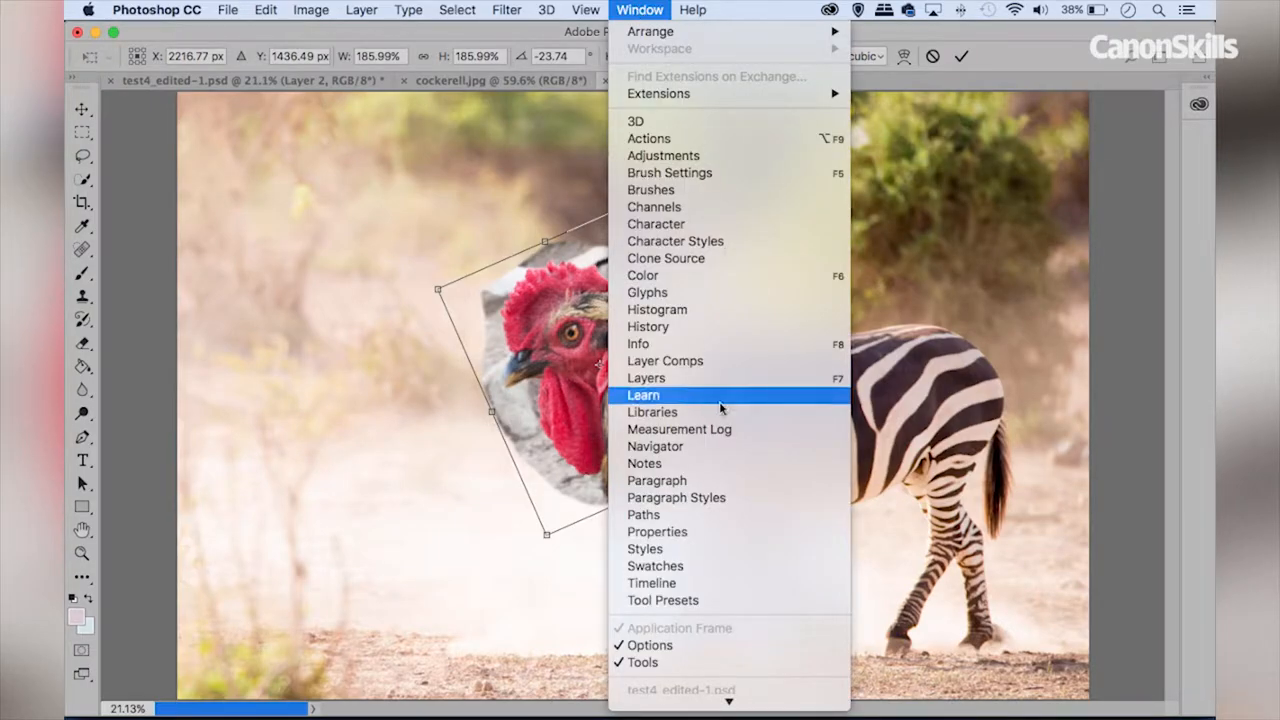
pyautogui.click(646, 376)
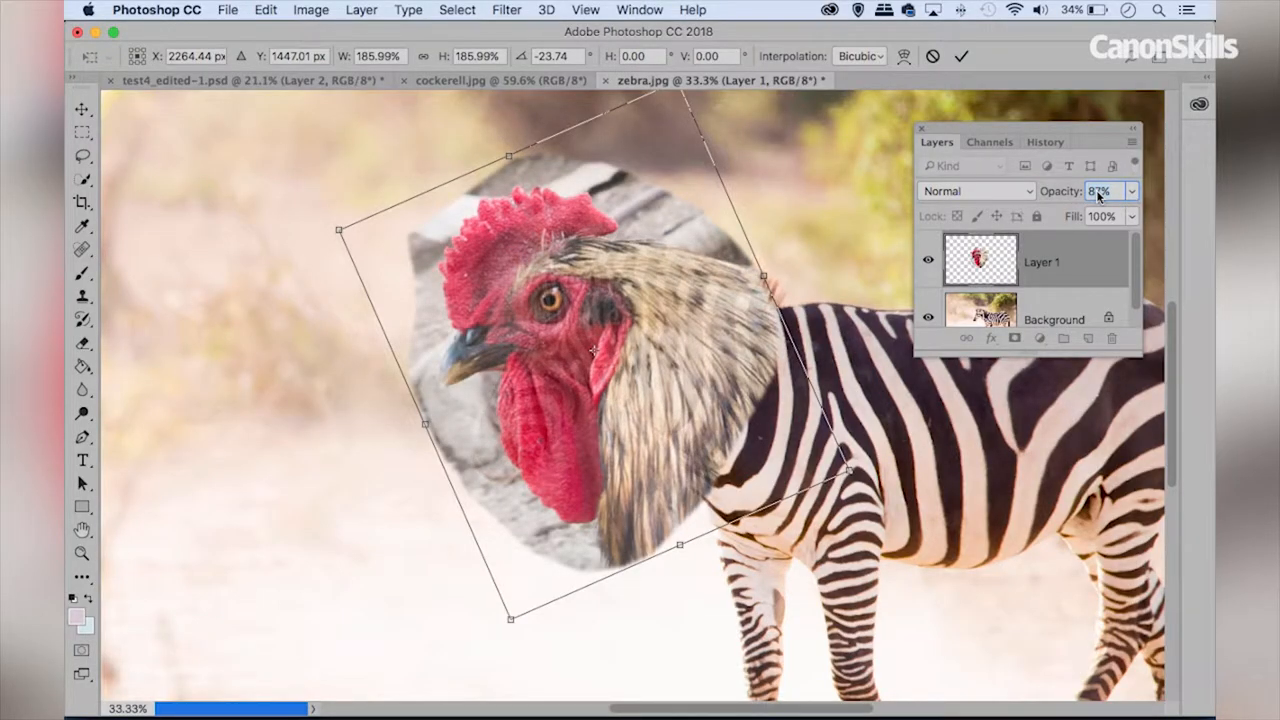
pyautogui.moveTo(590, 350); pyautogui.dragTo(580, 320)
pyautogui.write('100')
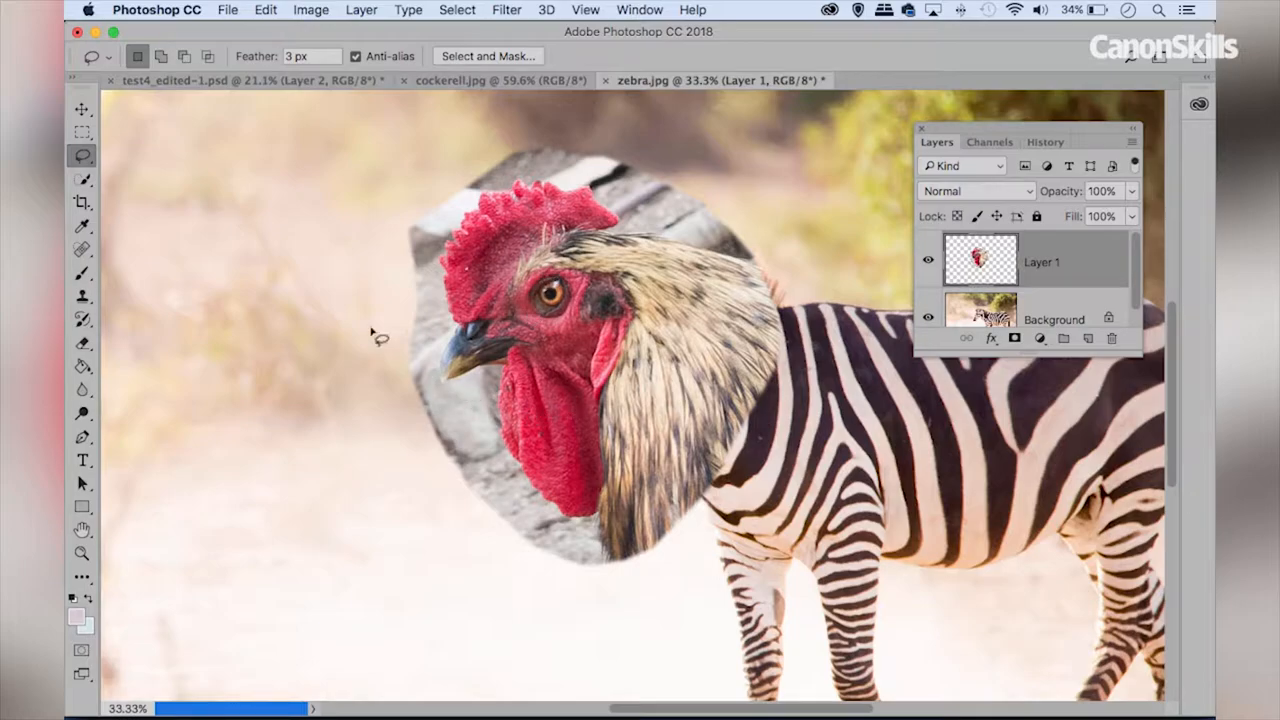
# Quick-select the cockerel's red comb, face and wattles on the head layer.
pyautogui.click(84, 178)
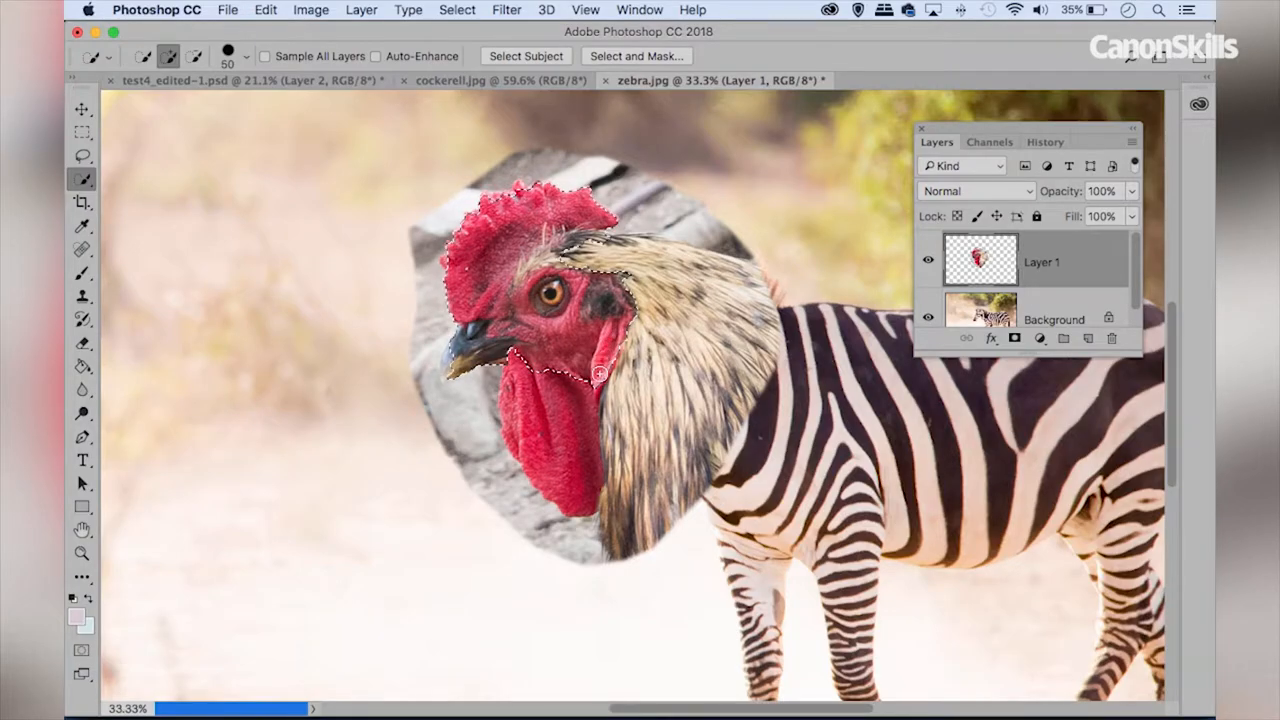
pyautogui.click(596, 376)
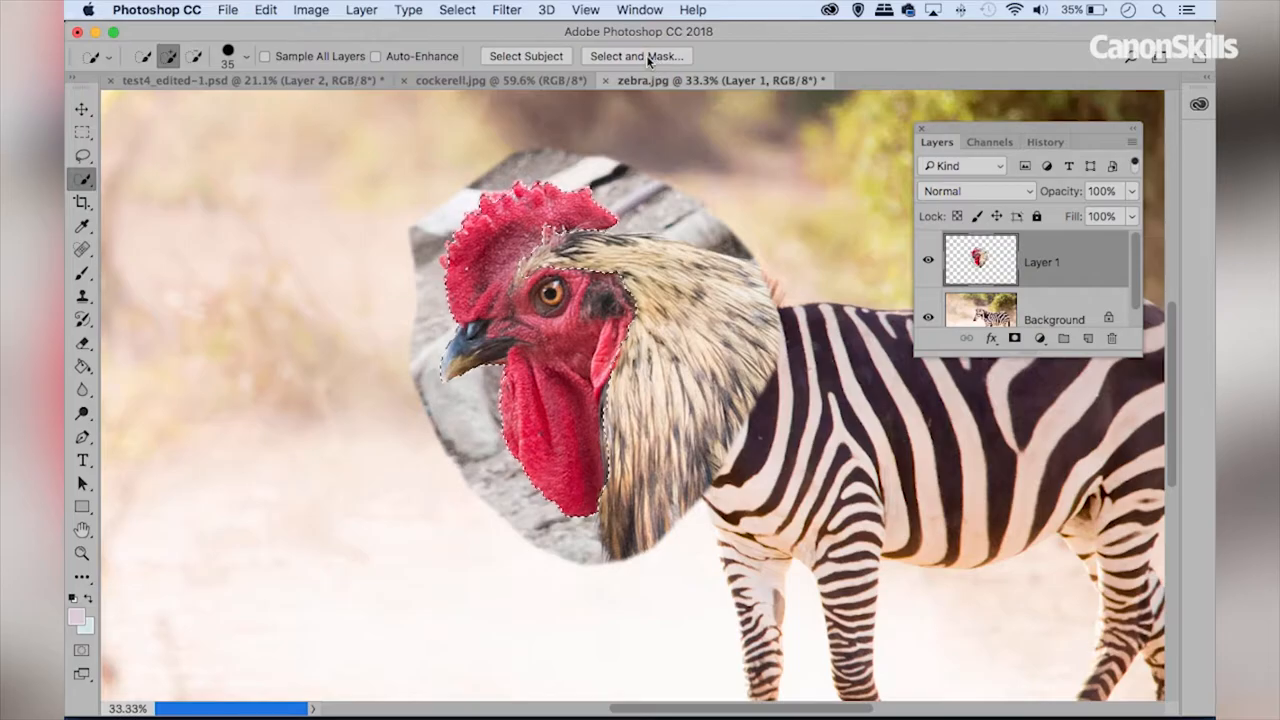
pyautogui.moveTo(636, 56)
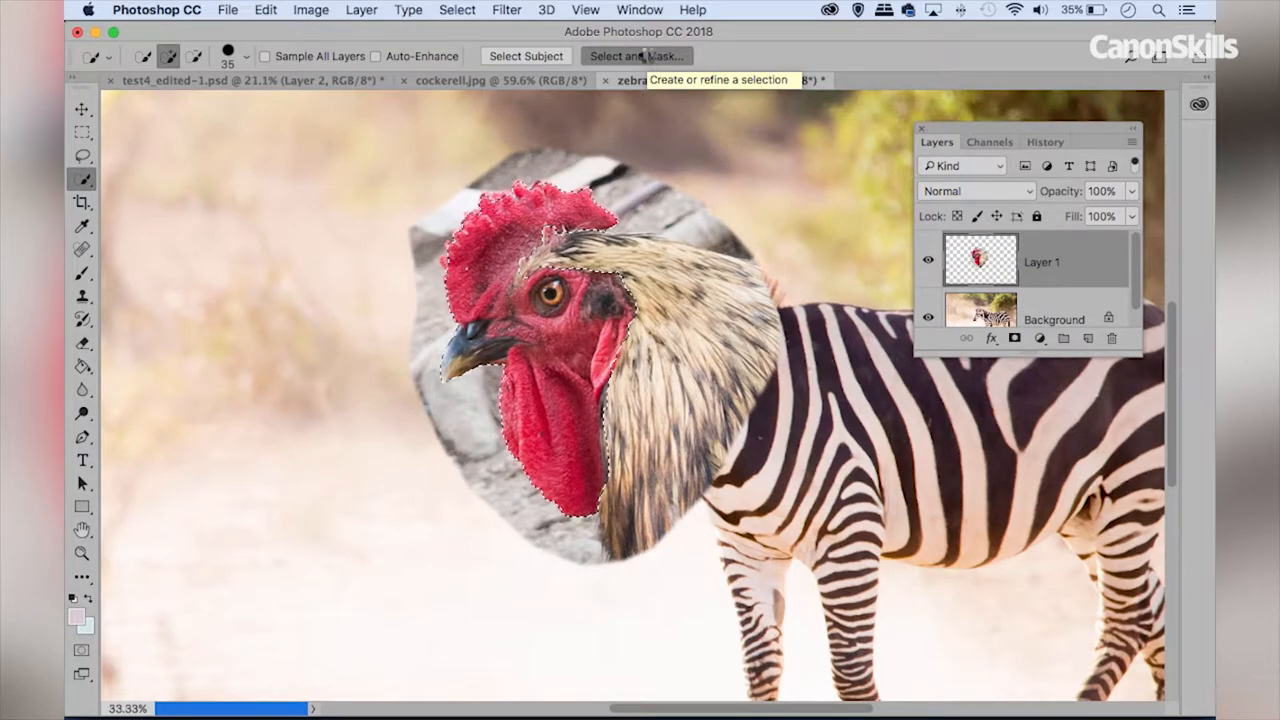
# In Select and Mask, preview On Black and raise Edge Detection Radius to 15 px.
pyautogui.click(636, 56)
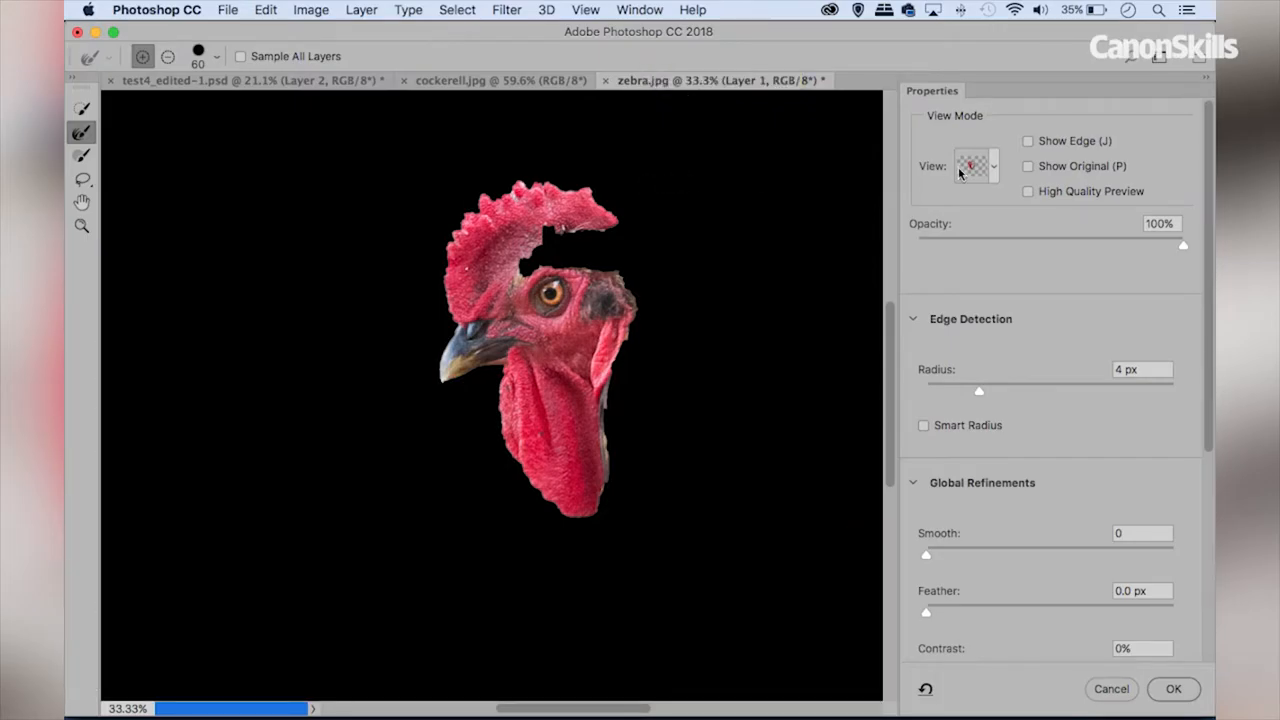
pyautogui.click(976, 166)
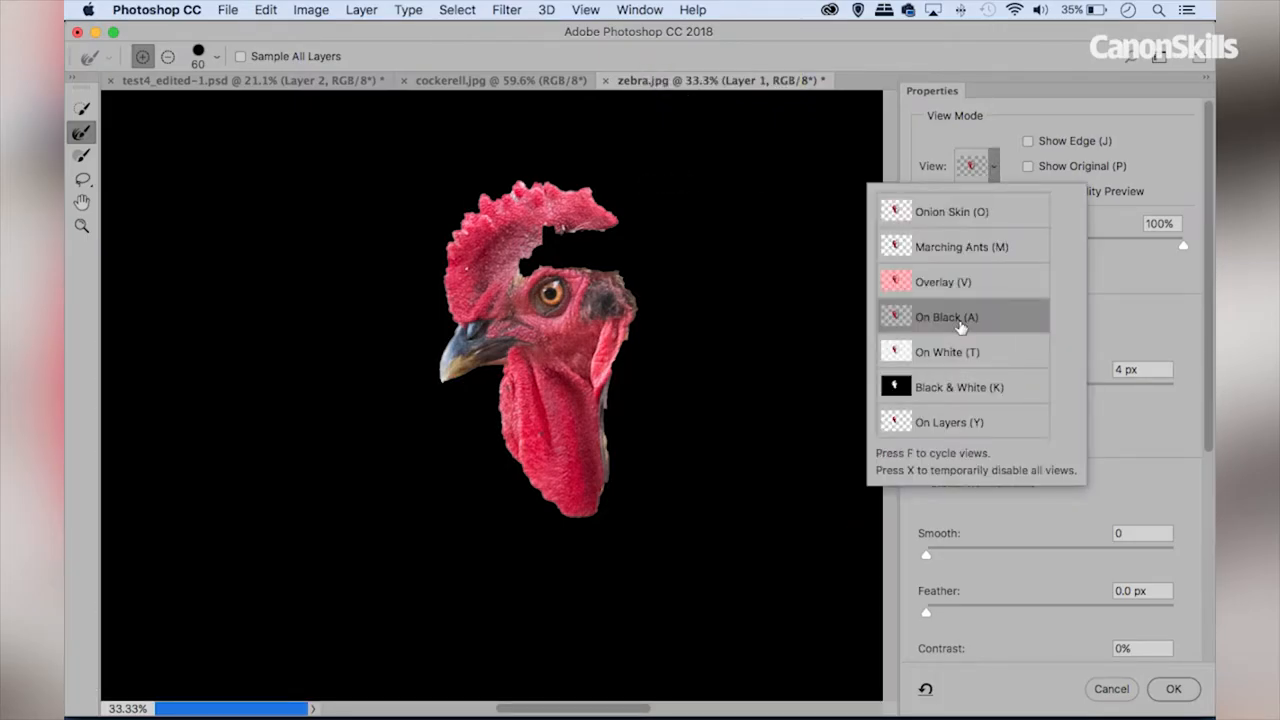
pyautogui.click(946, 316)
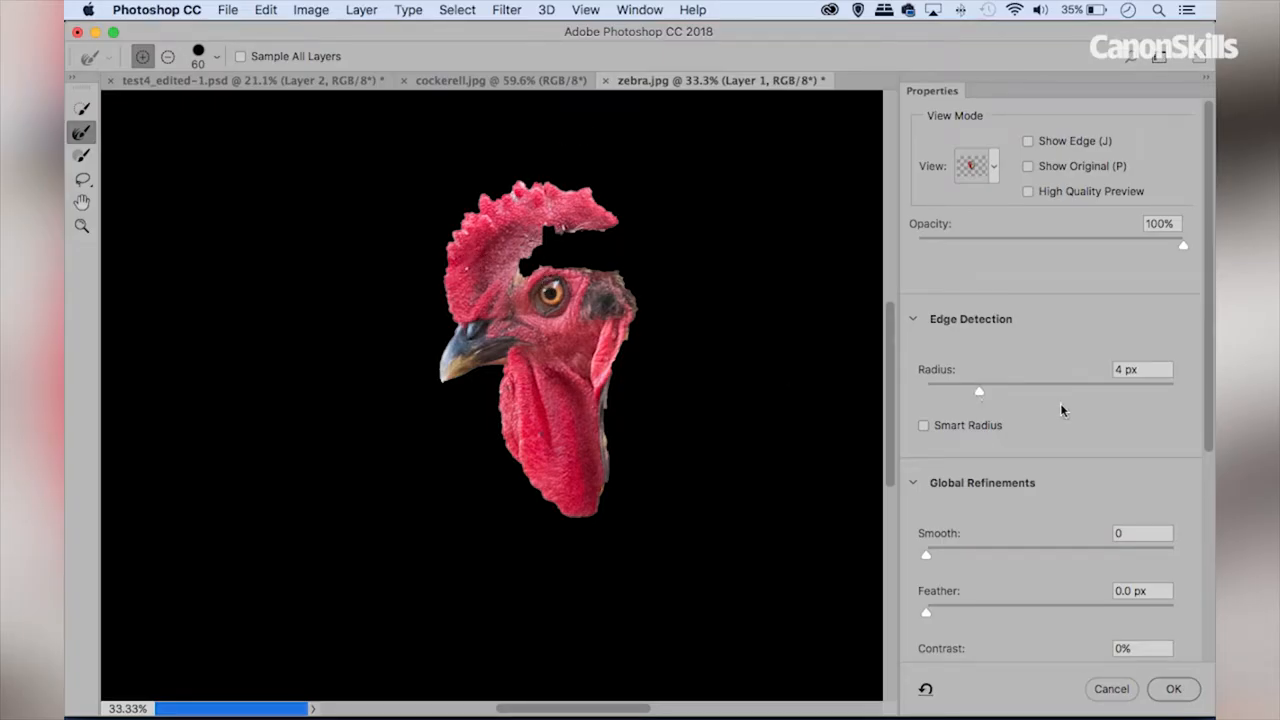
pyautogui.moveTo(980, 390); pyautogui.dragTo(1032, 390)
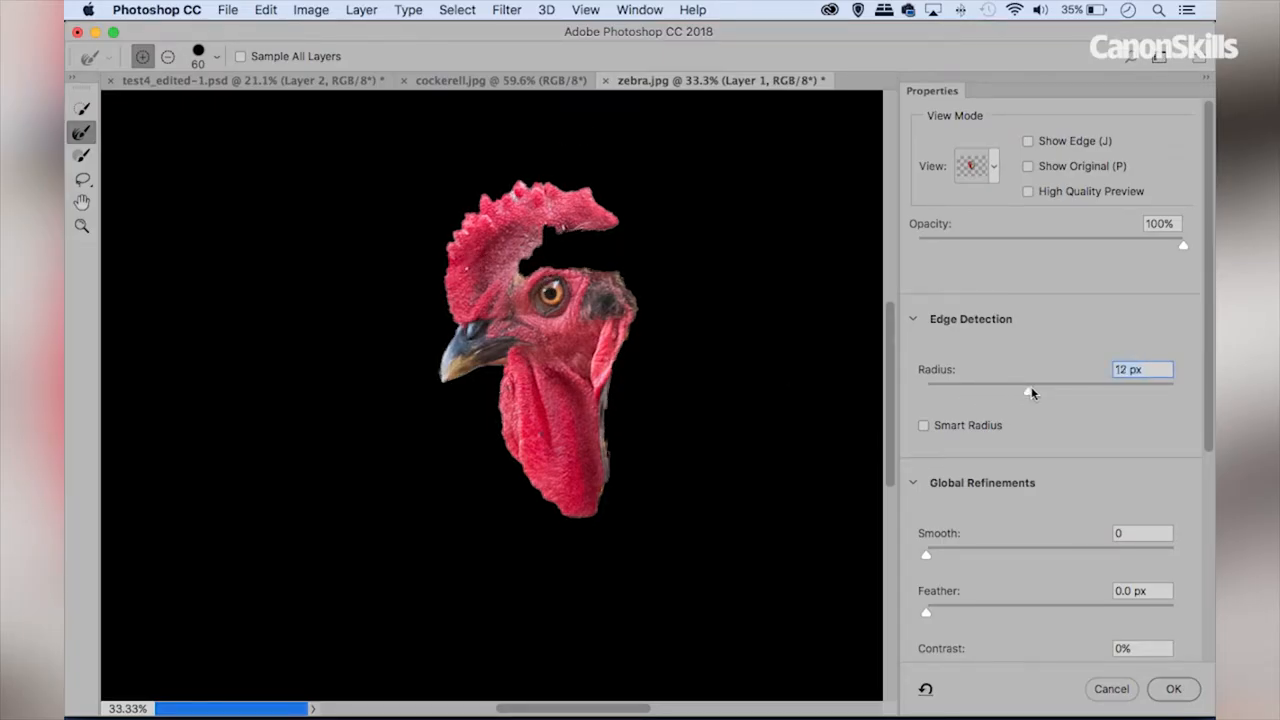
pyautogui.moveTo(1024, 390); pyautogui.dragTo(1032, 390)
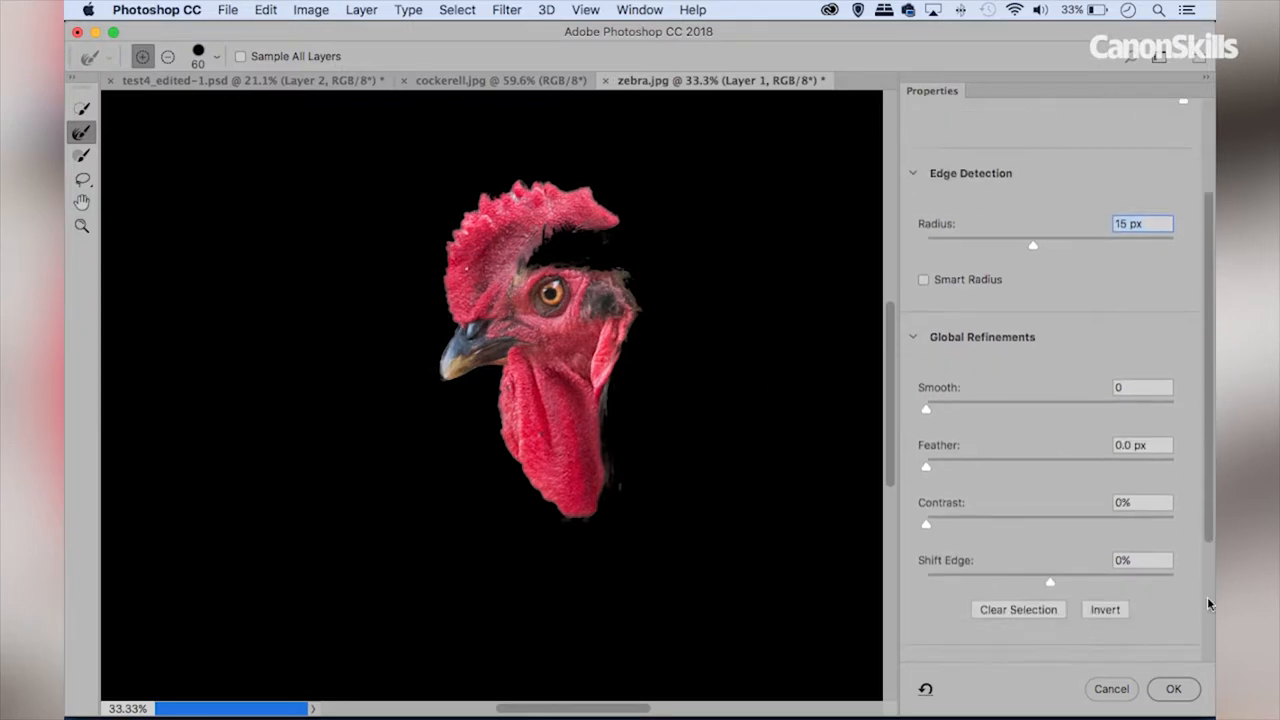
# Output the refined head selection to a Layer Mask and apply it.
pyautogui.scroll(-3)
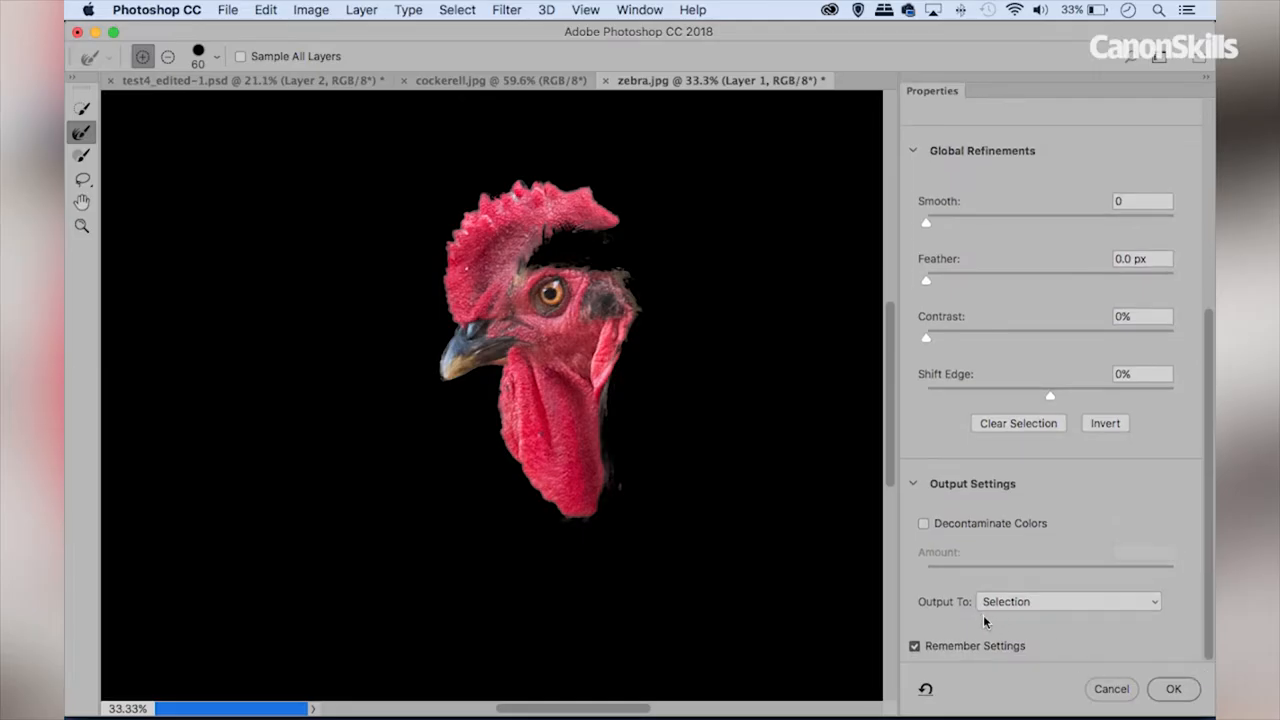
pyautogui.moveTo(998, 610)
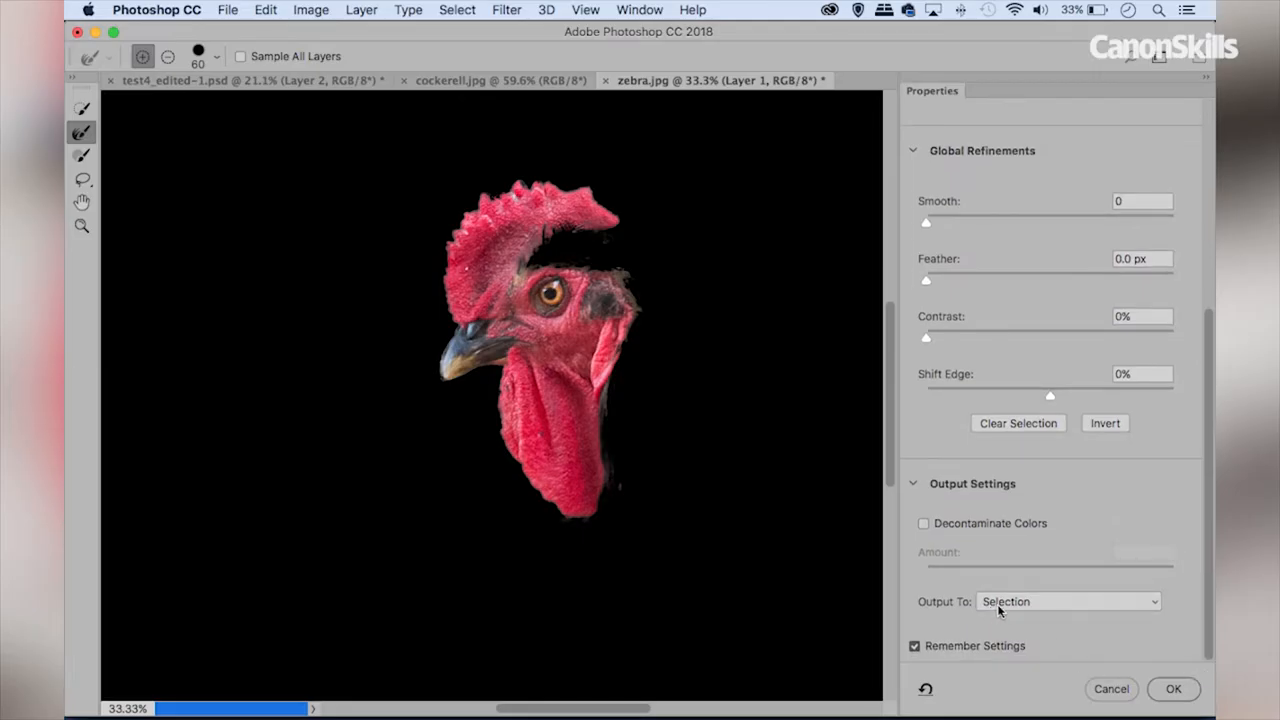
pyautogui.click(1064, 600)
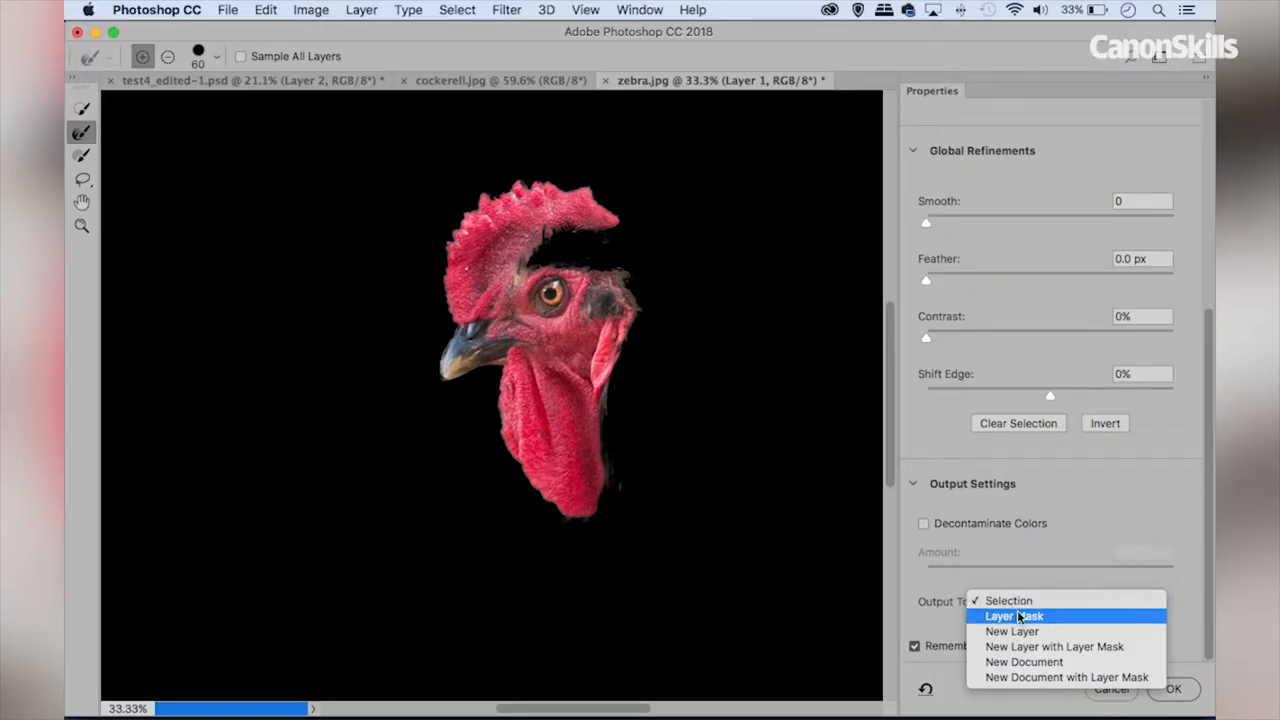
pyautogui.moveTo(1036, 618)
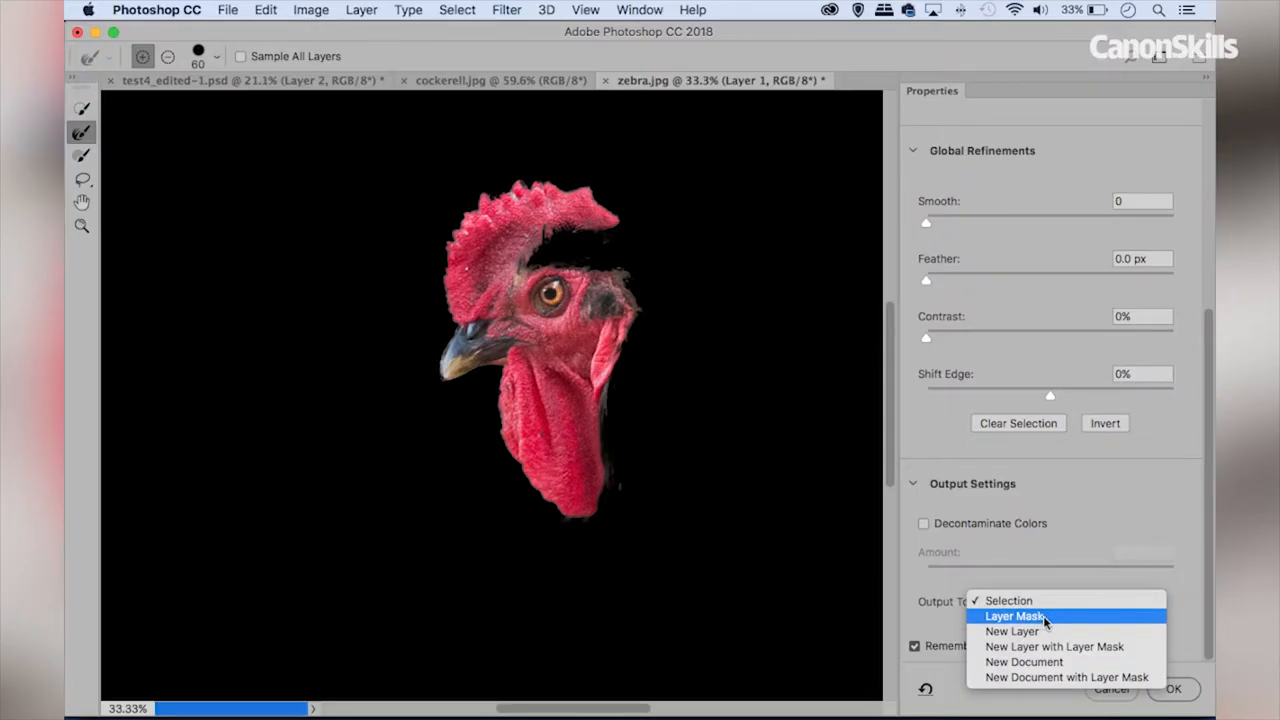
pyautogui.click(1012, 616)
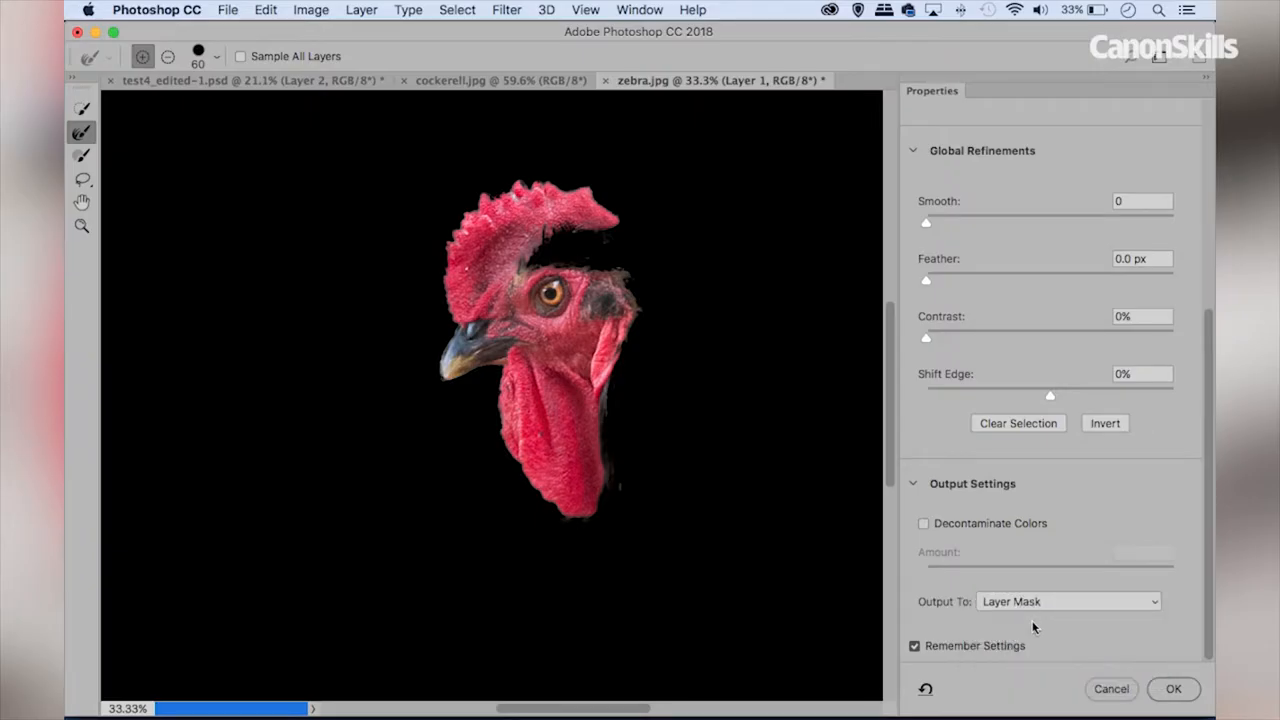
pyautogui.click(1172, 688)
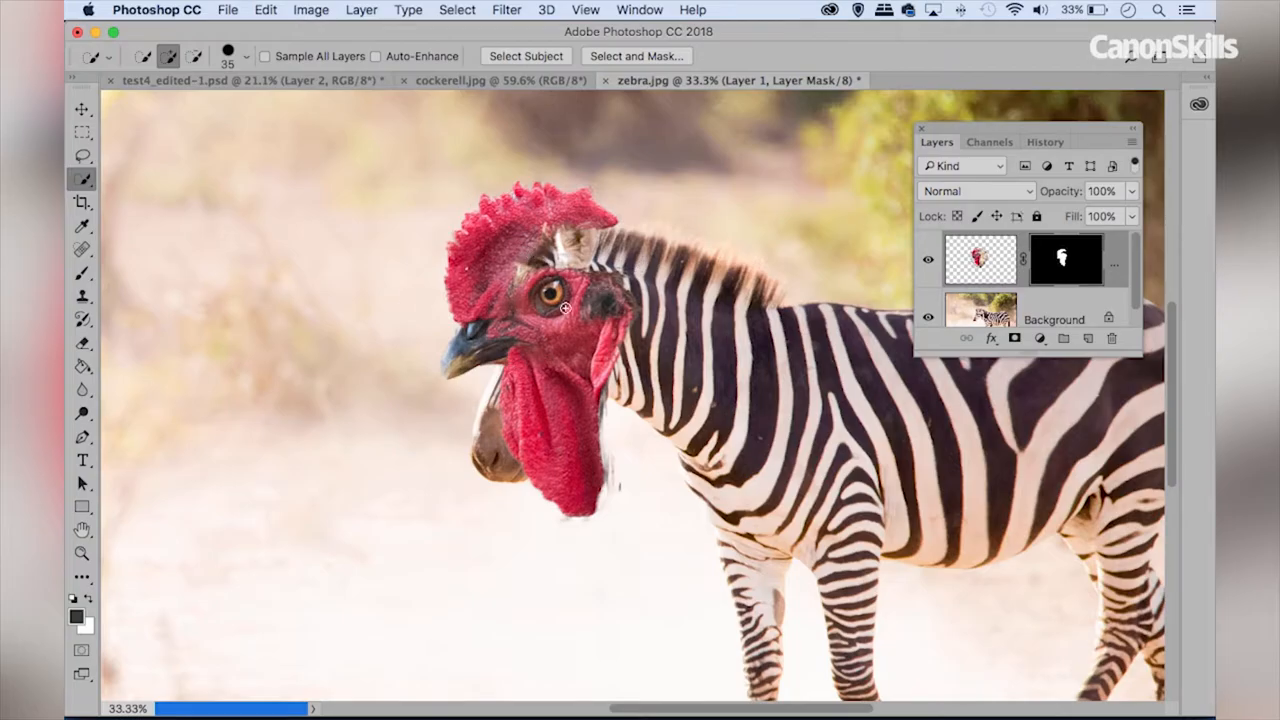
# Move, scale to about 94% and rotate roughly 13° so the masked head fits the zebra's neck, then commit.
pyautogui.click(84, 108)
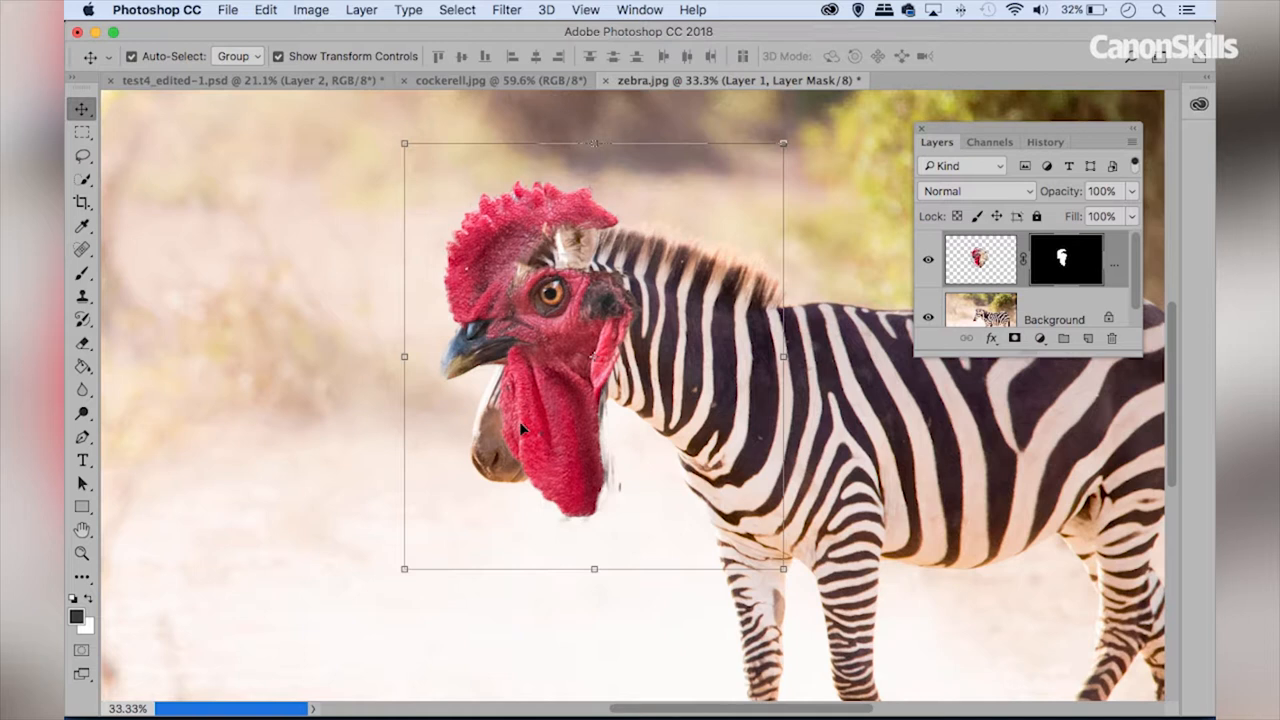
pyautogui.moveTo(520, 428); pyautogui.dragTo(556, 408)
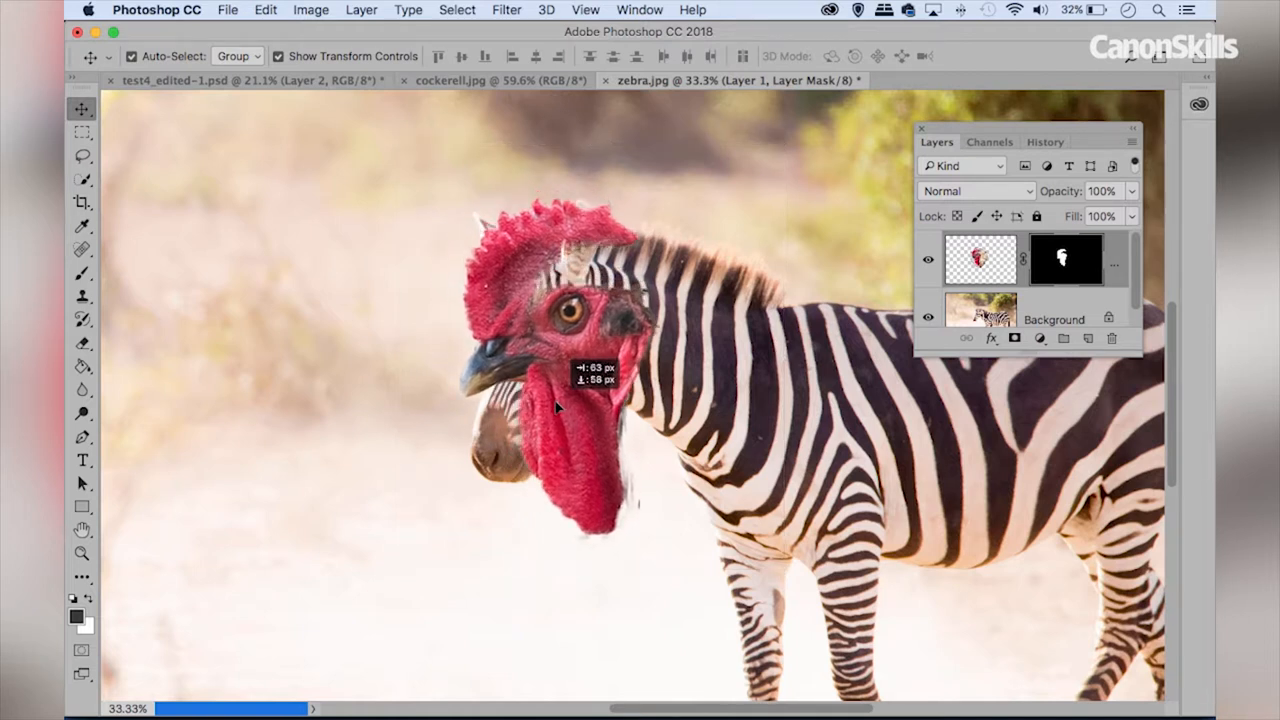
pyautogui.moveTo(560, 404); pyautogui.dragTo(500, 396)
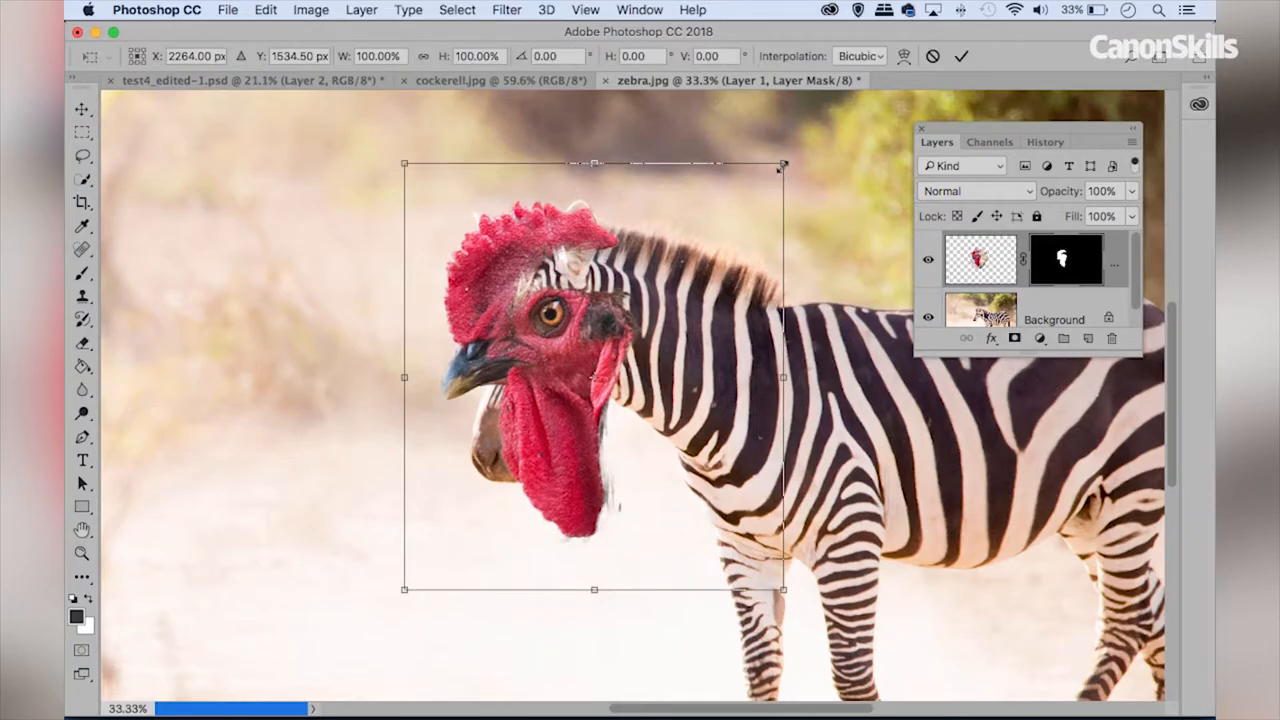
pyautogui.moveTo(784, 164); pyautogui.dragTo(744, 206)
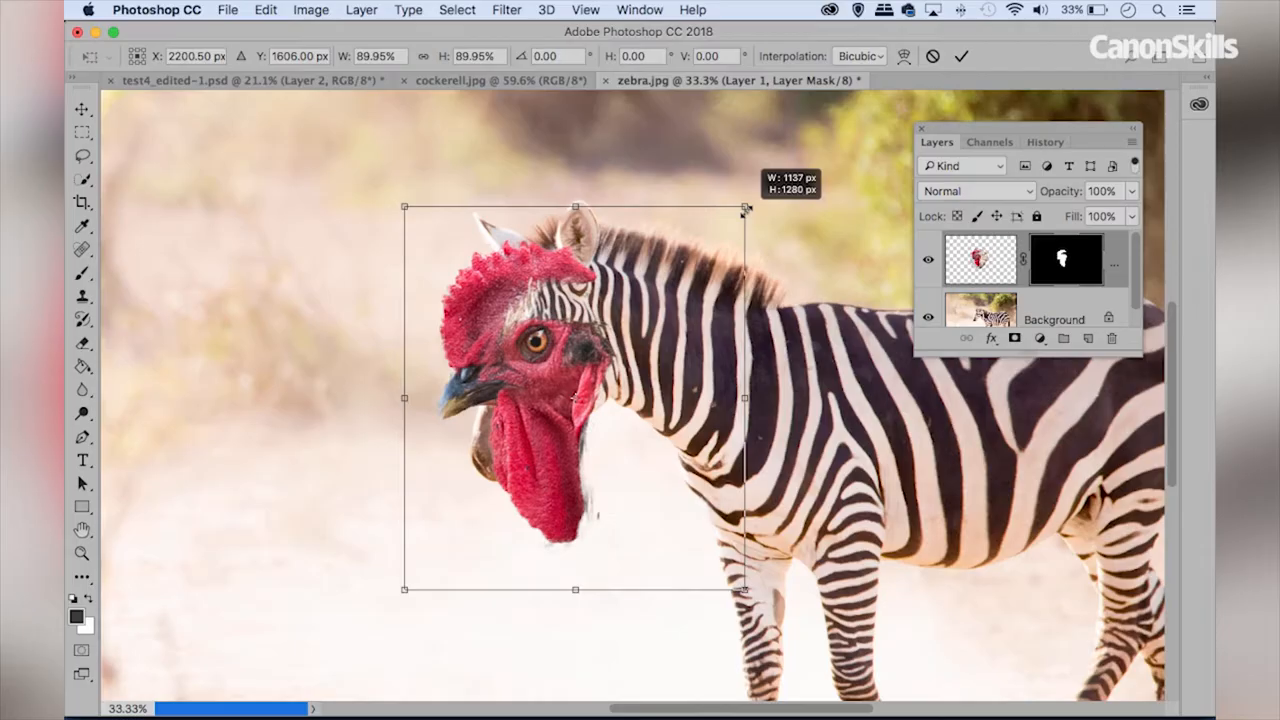
pyautogui.moveTo(576, 396); pyautogui.dragTo(610, 372)
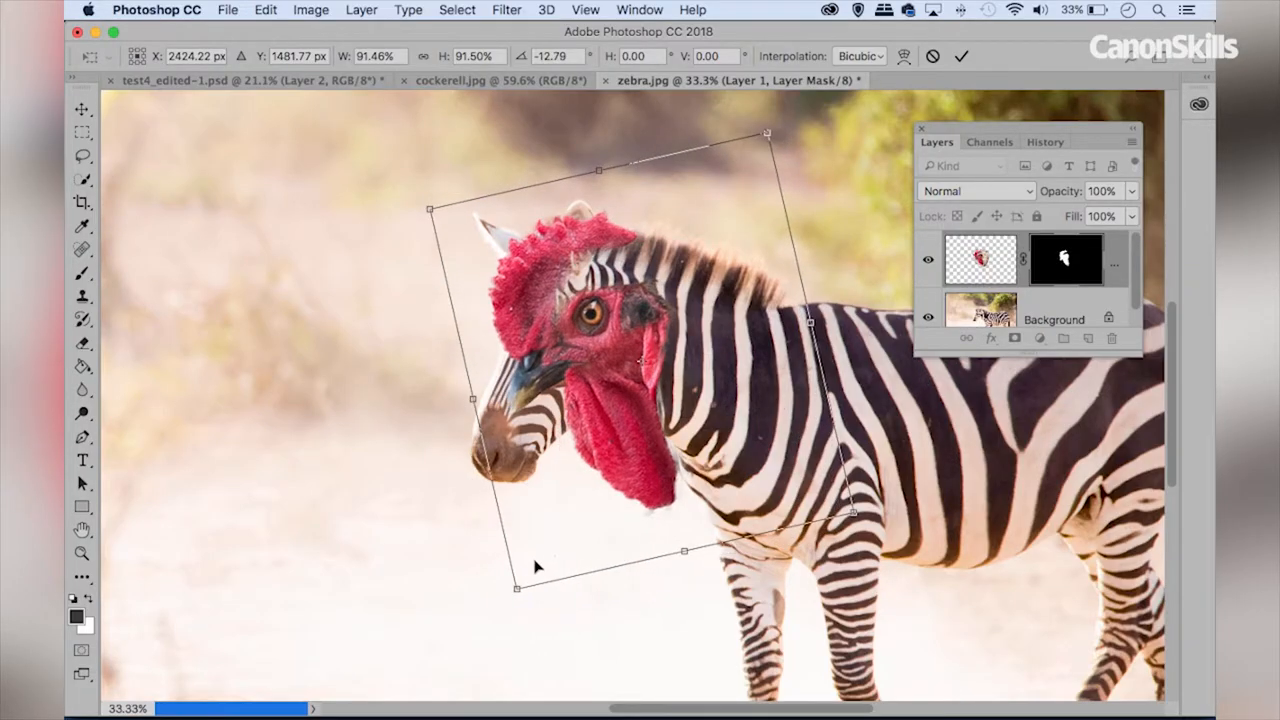
pyautogui.moveTo(518, 588); pyautogui.dragTo(504, 604)
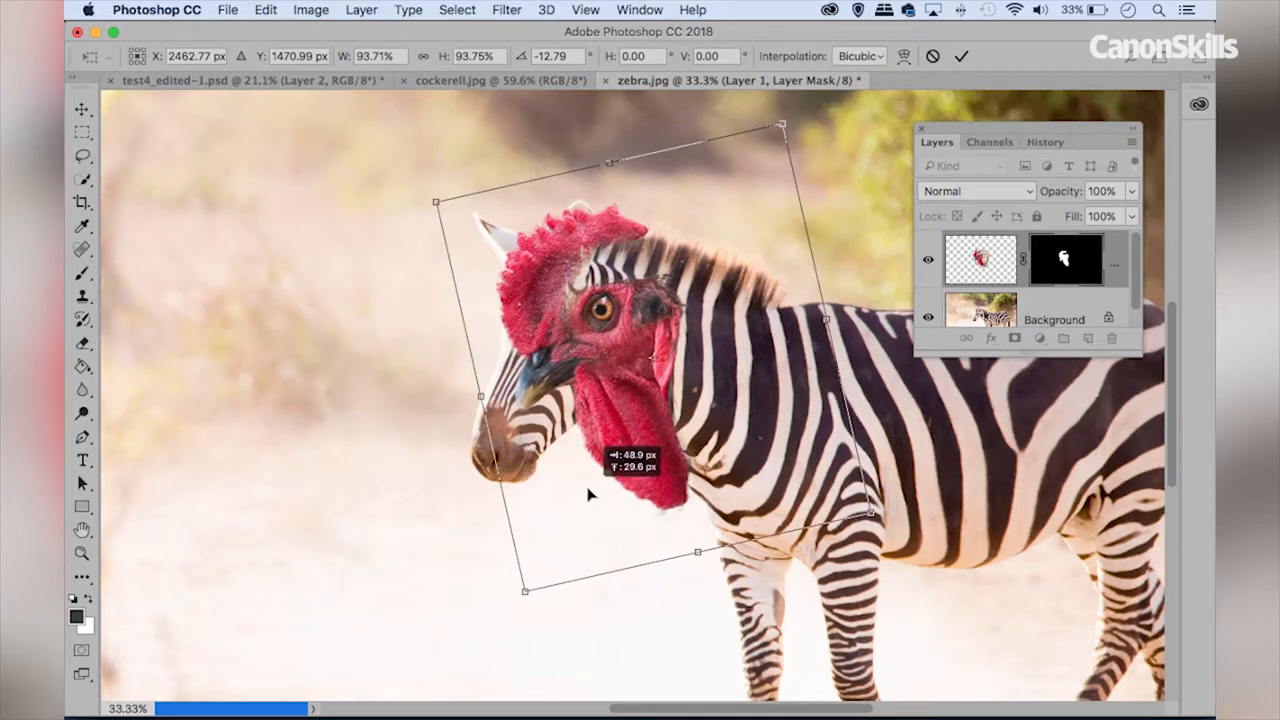
pyautogui.press('Return')
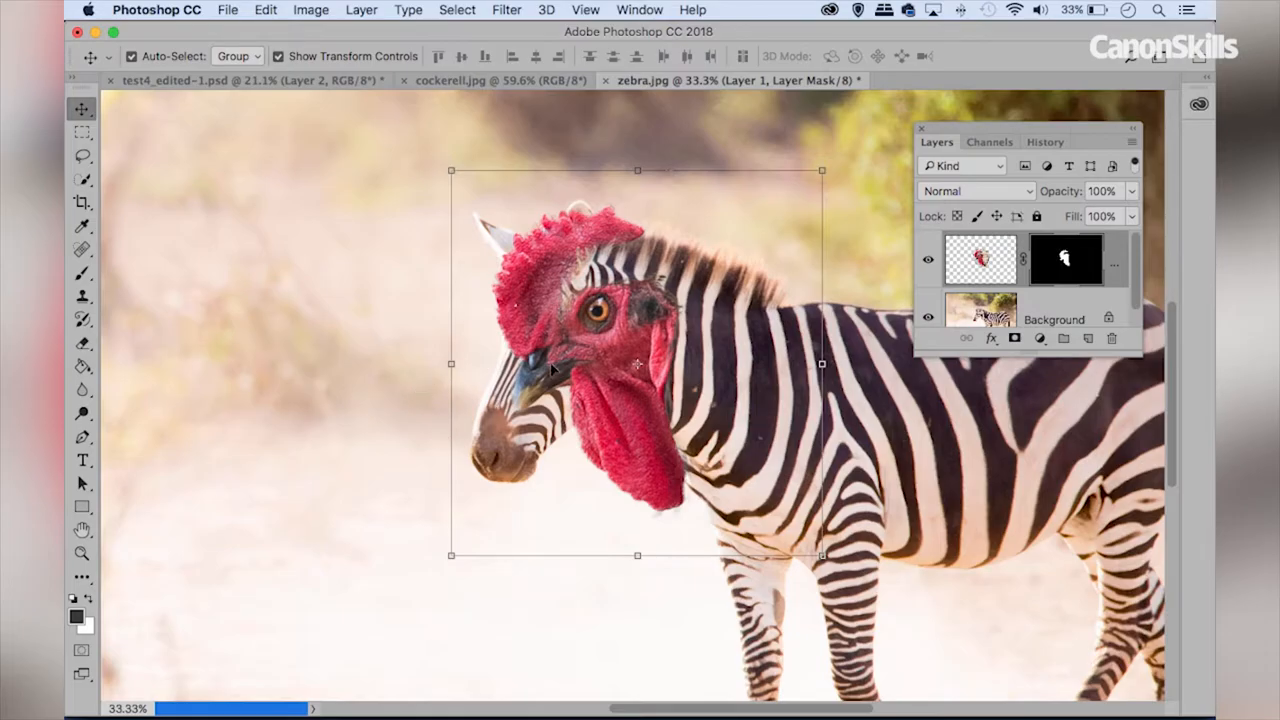
pyautogui.moveTo(768, 310)
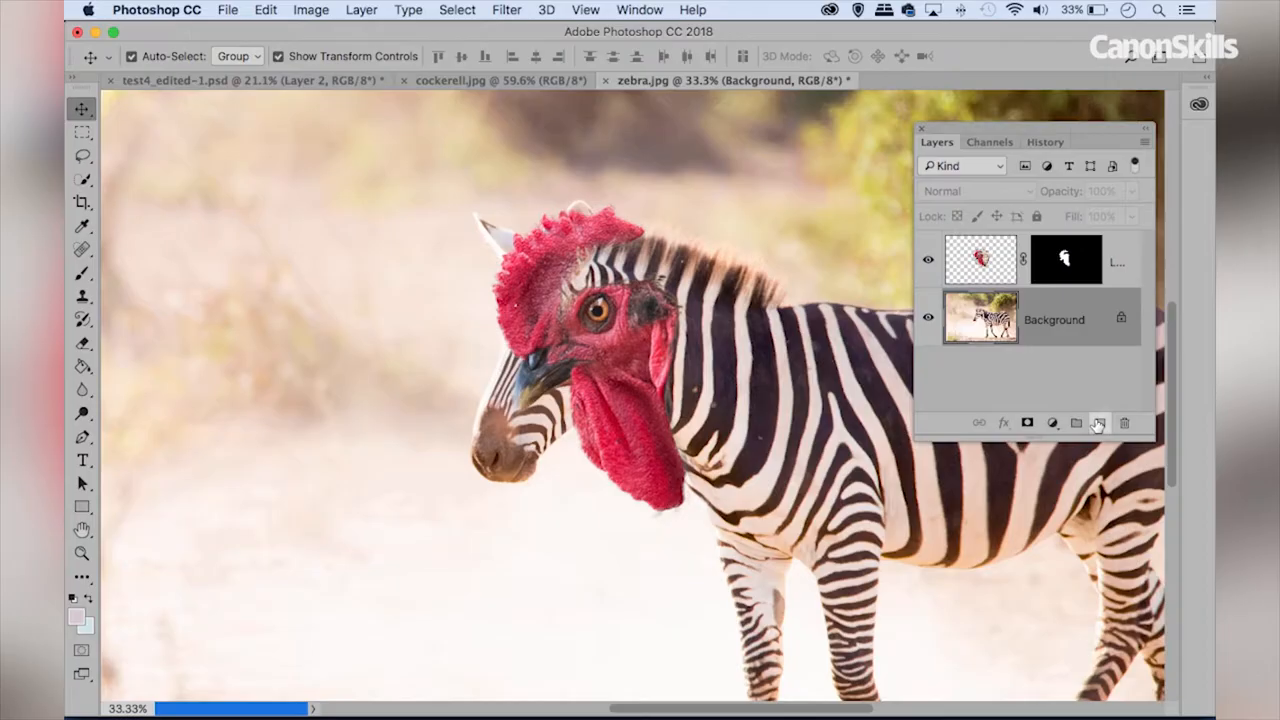
# Add a new empty layer above Background and name it 'cloning'.
pyautogui.click(1100, 422)
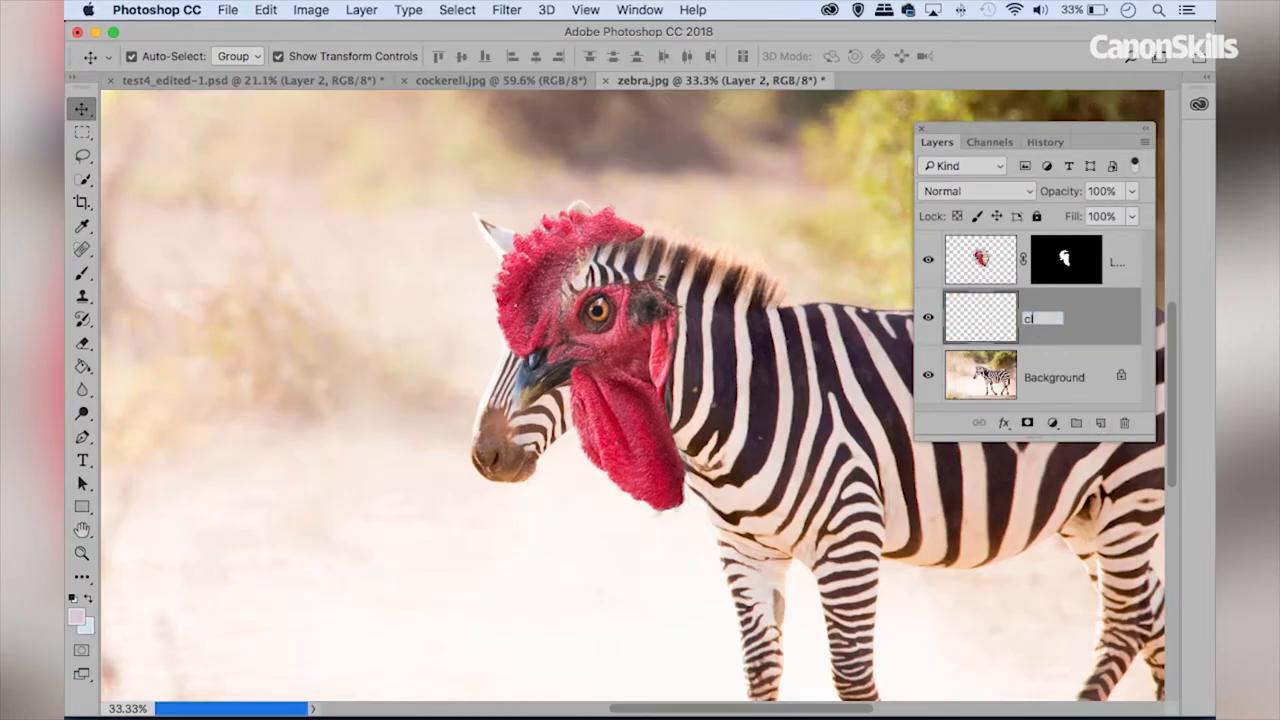
pyautogui.write('cloning')
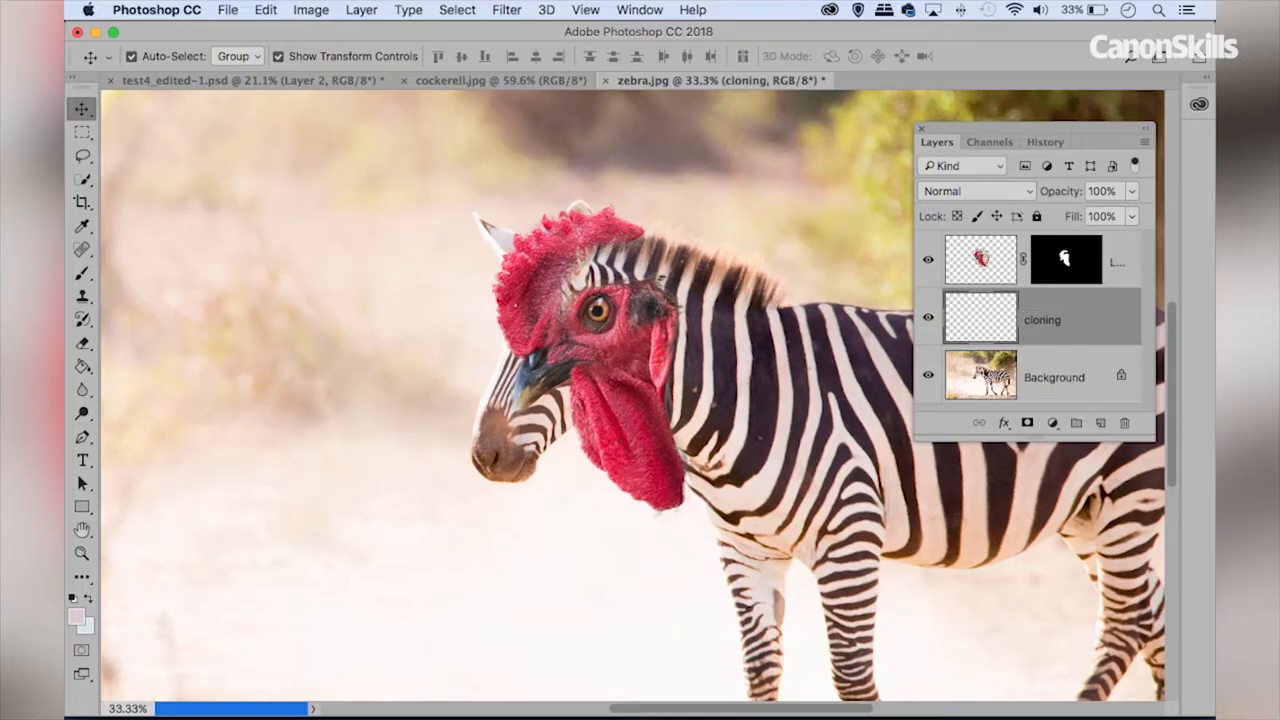
pyautogui.click(84, 296)
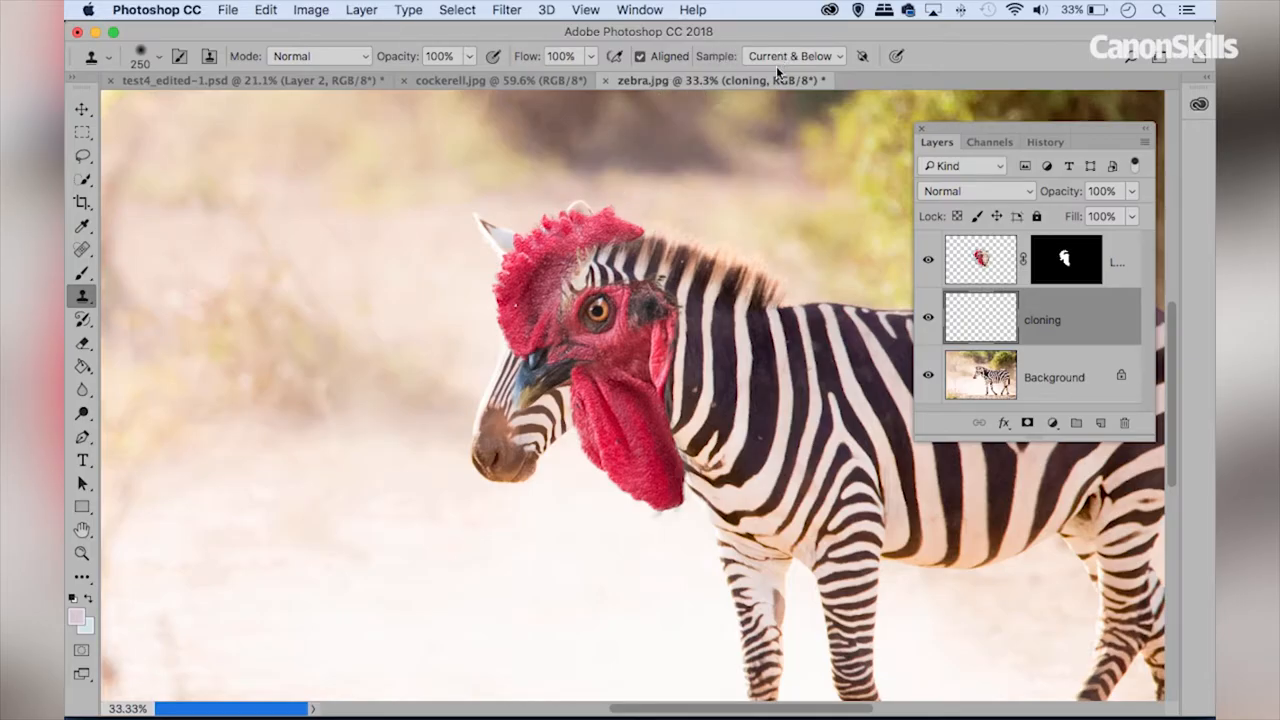
# Set Clone Stamp to sample Current & Below and clone background over the leftover zebra muzzle and outline.
pyautogui.click(792, 56)
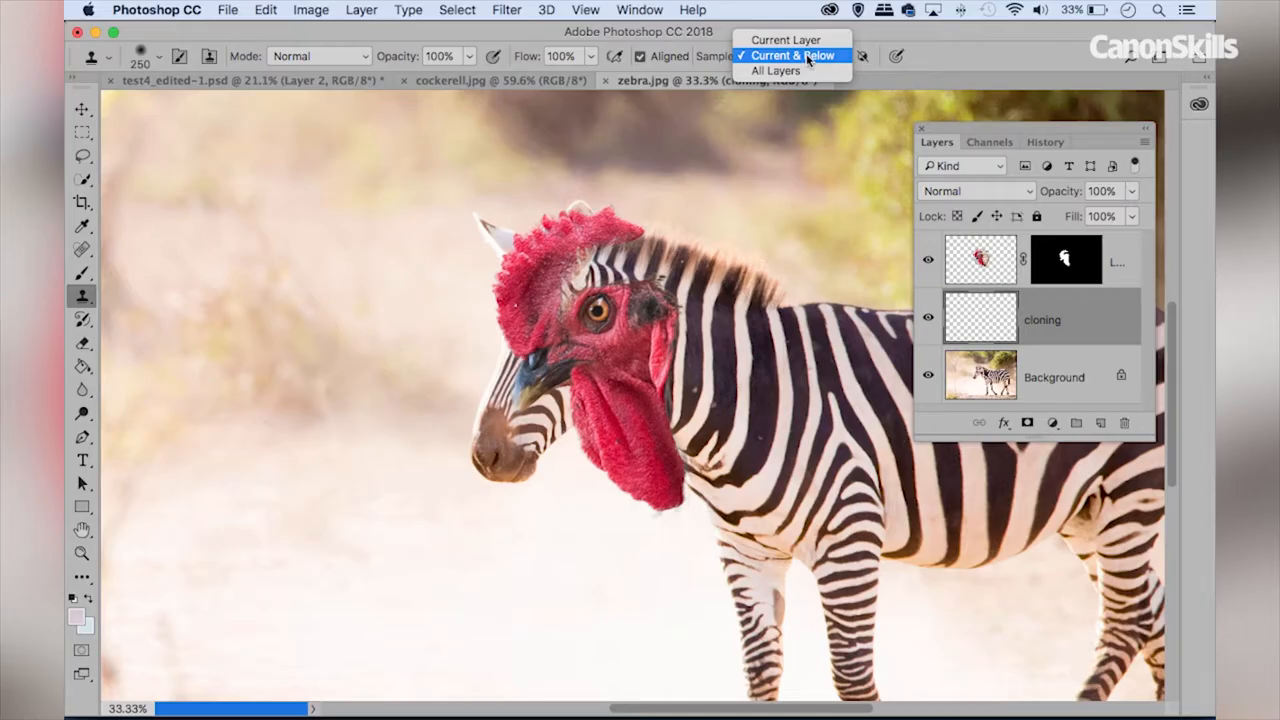
pyautogui.click(792, 56)
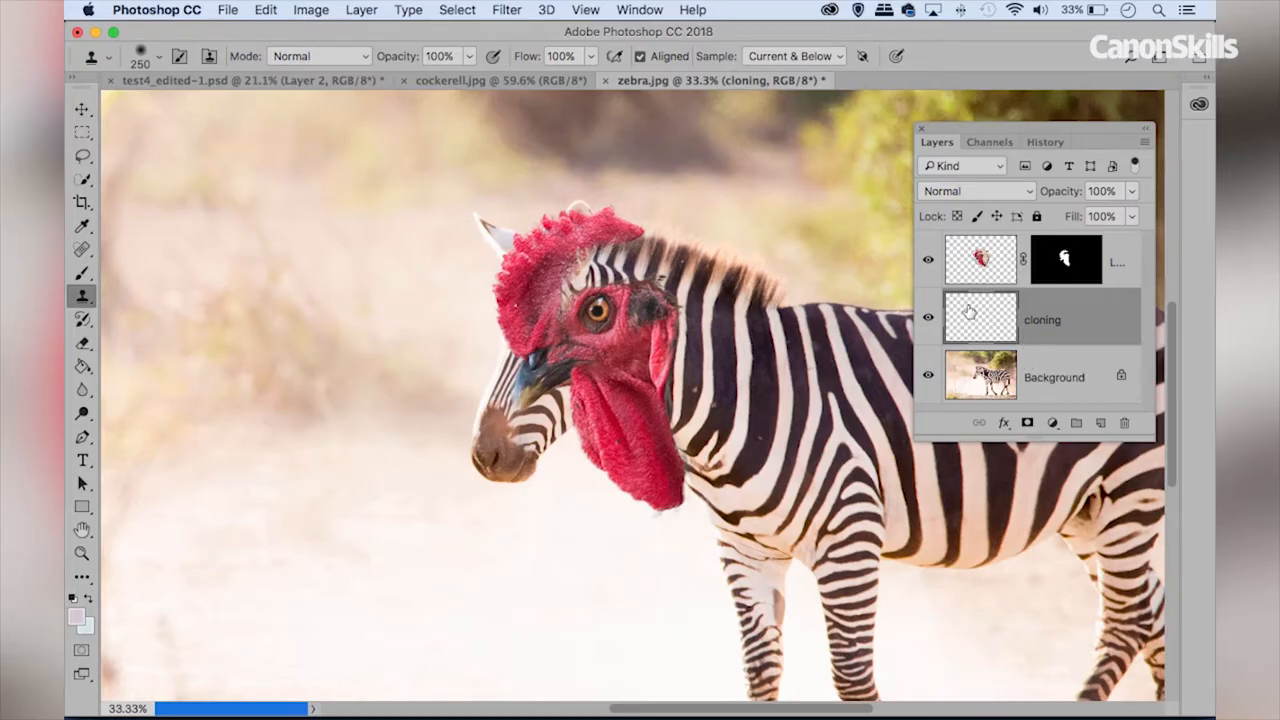
pyautogui.moveTo(980, 316)
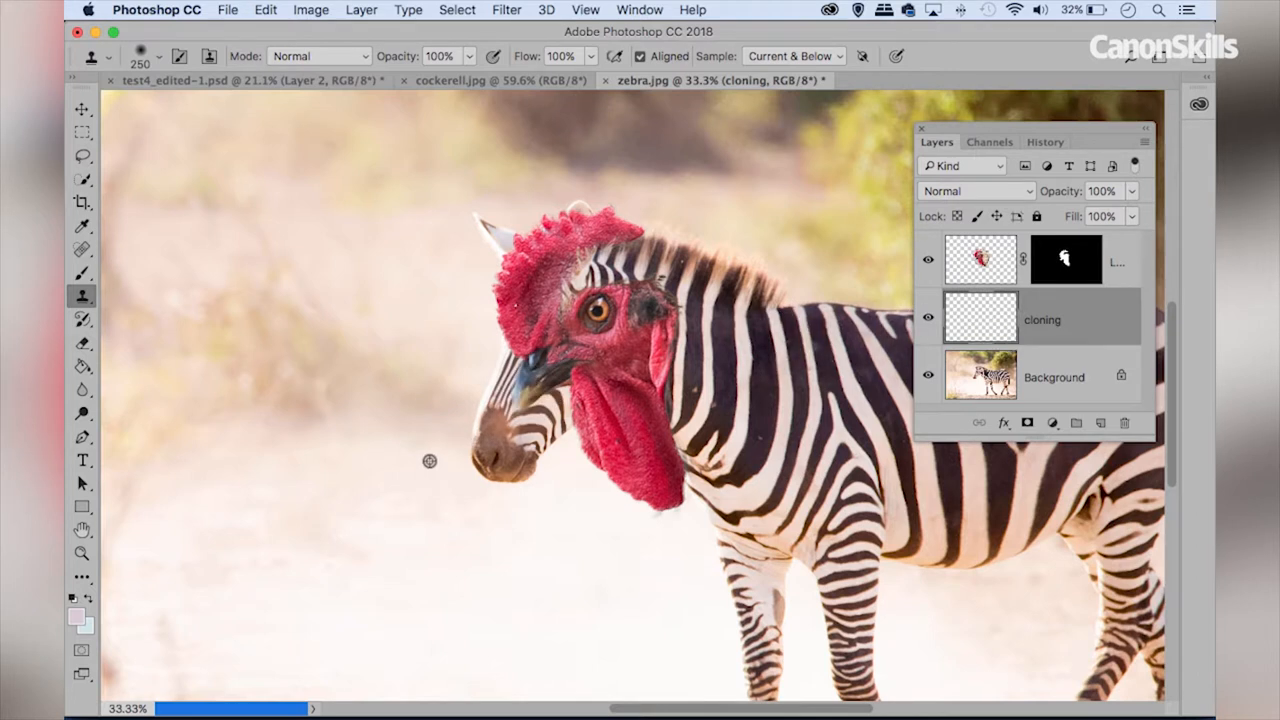
pyautogui.moveTo(432, 364)
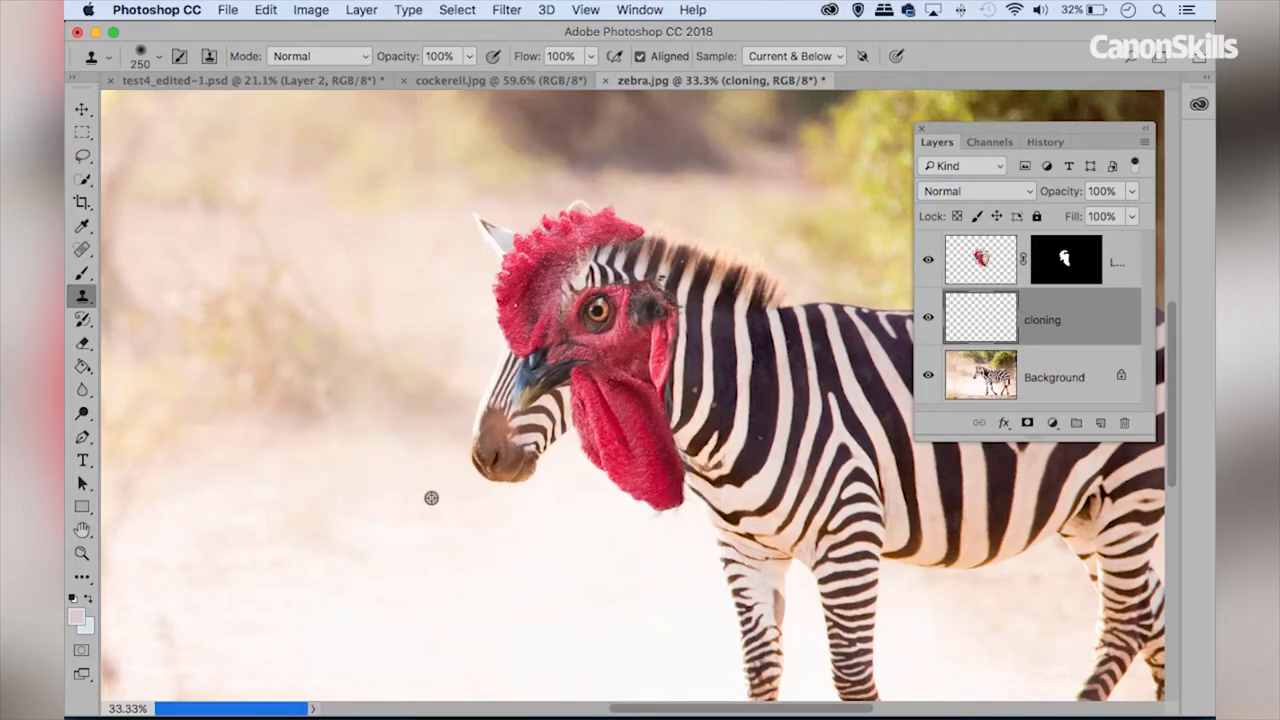
pyautogui.moveTo(424, 490)
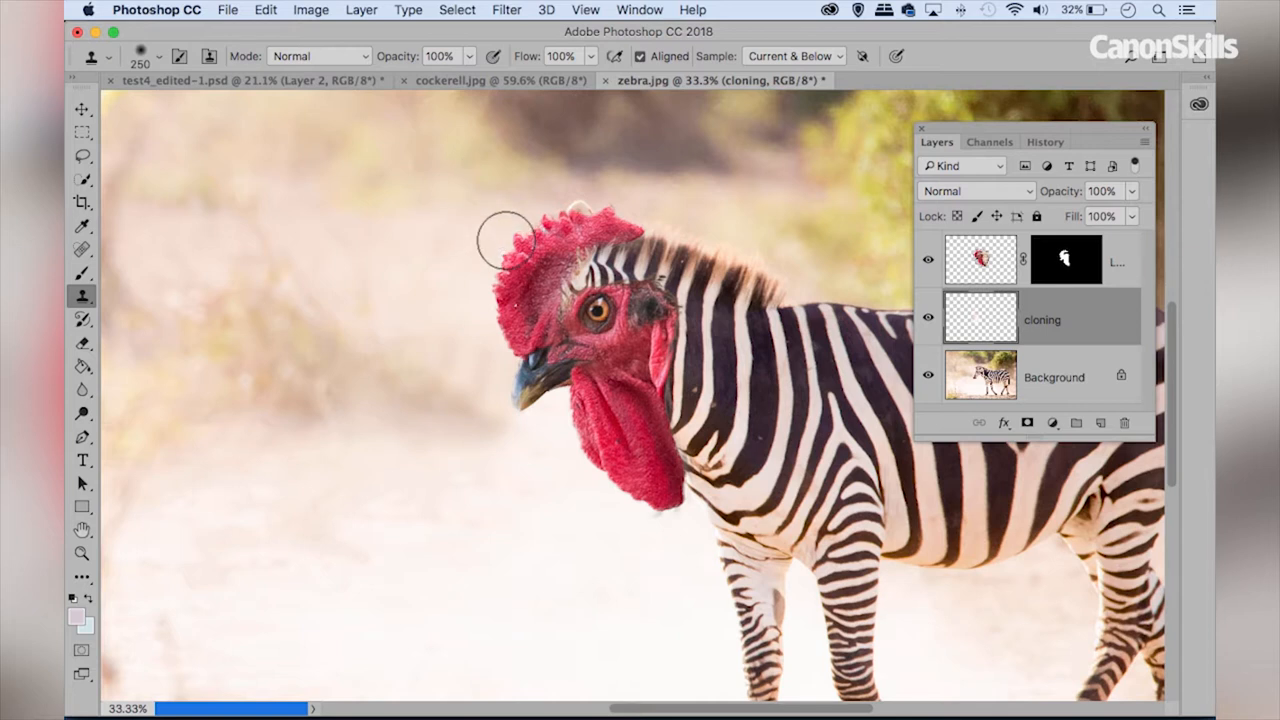
pyautogui.moveTo(510, 240); pyautogui.dragTo(576, 204)
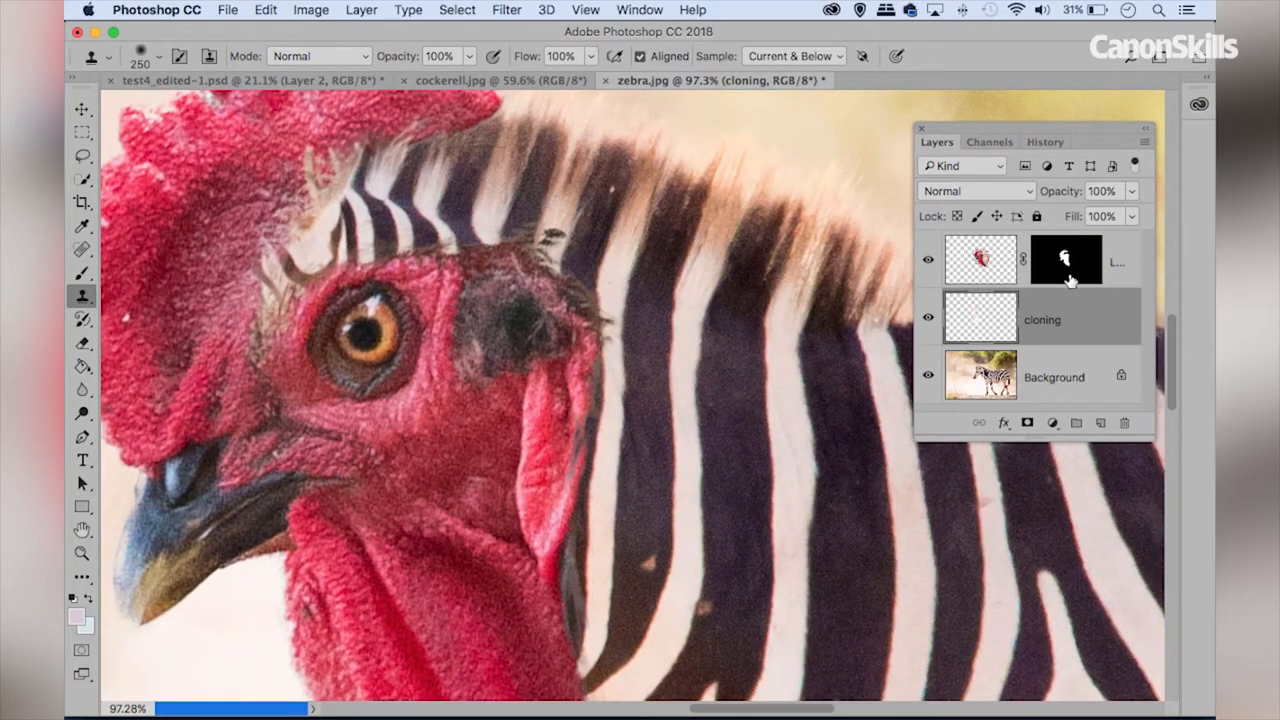
# Brush the cockerel layer's mask along the comb top and wattle so they merge into the zebra neck.
pyautogui.click(1064, 260)
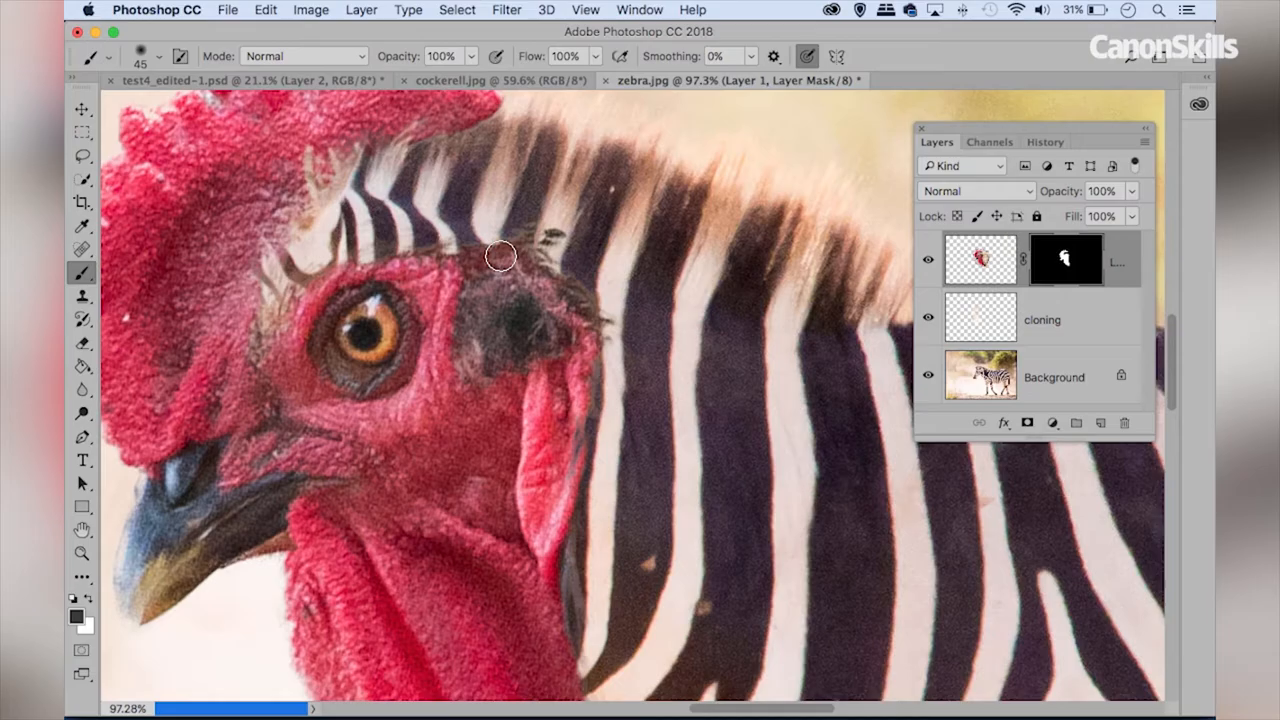
pyautogui.moveTo(488, 264)
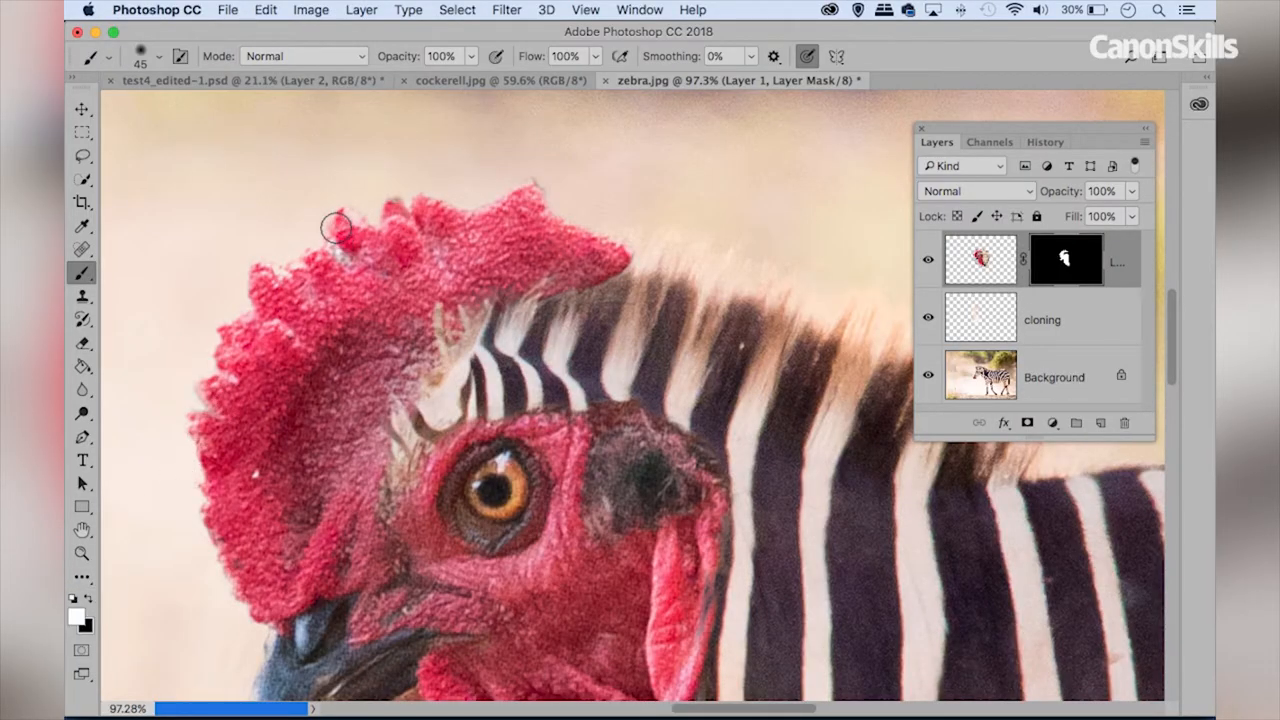
pyautogui.moveTo(336, 228); pyautogui.dragTo(416, 230)
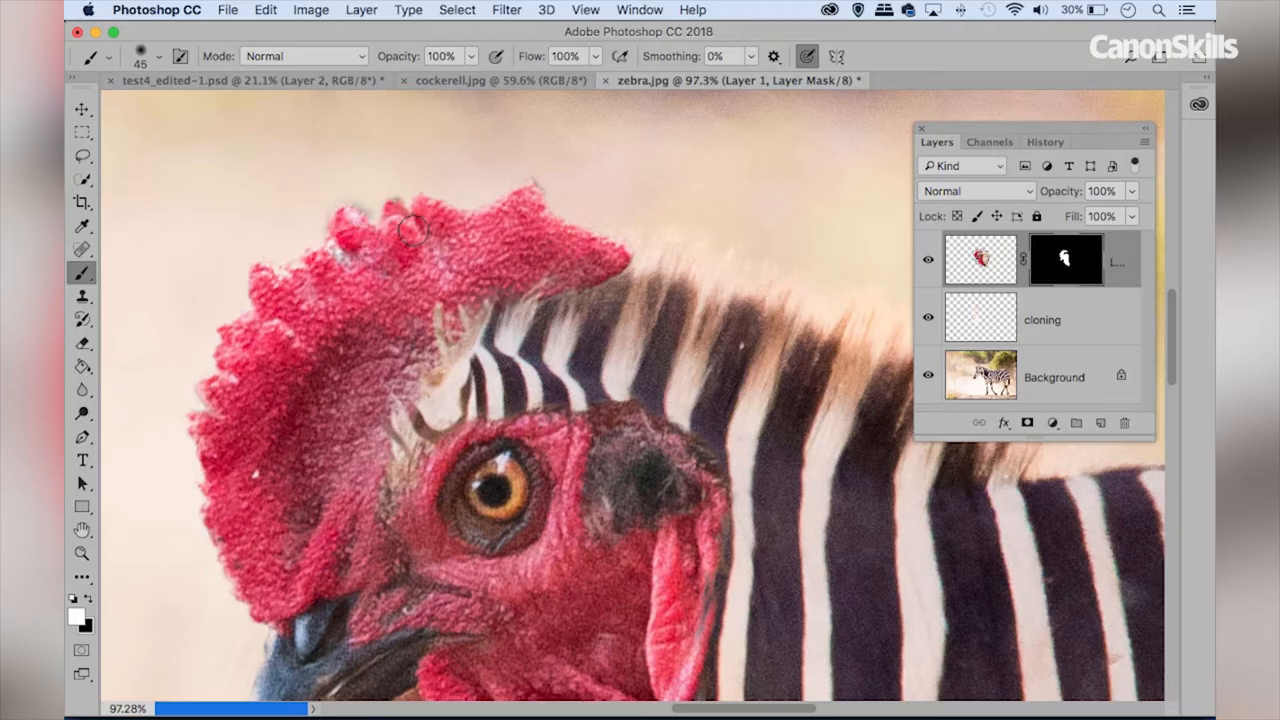
pyautogui.moveTo(412, 230); pyautogui.dragTo(616, 252)
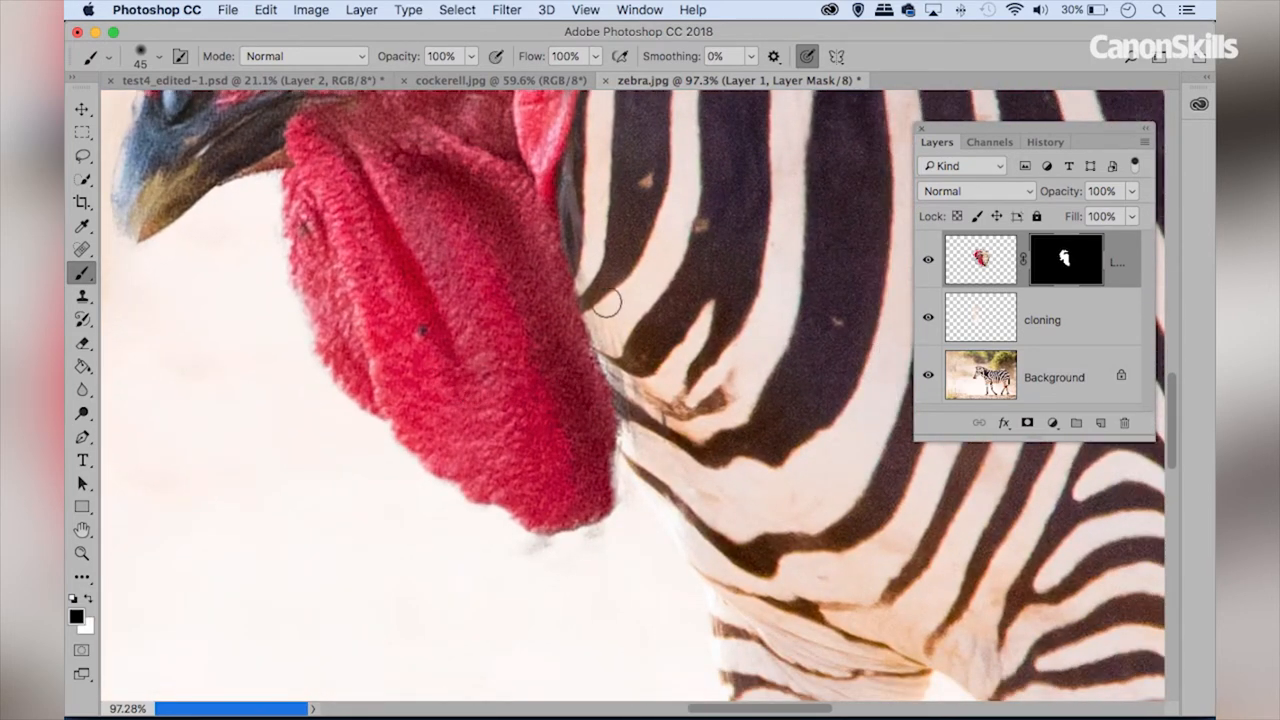
pyautogui.moveTo(604, 300); pyautogui.dragTo(648, 458)
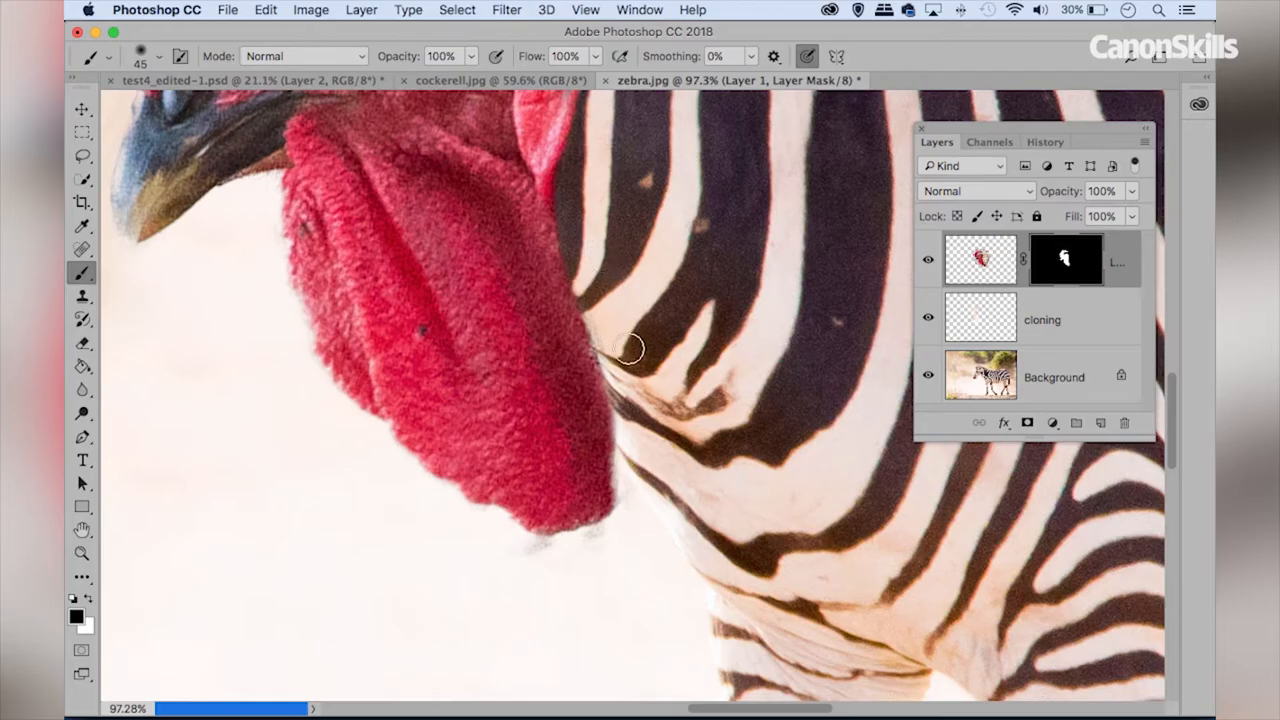
pyautogui.moveTo(516, 570)
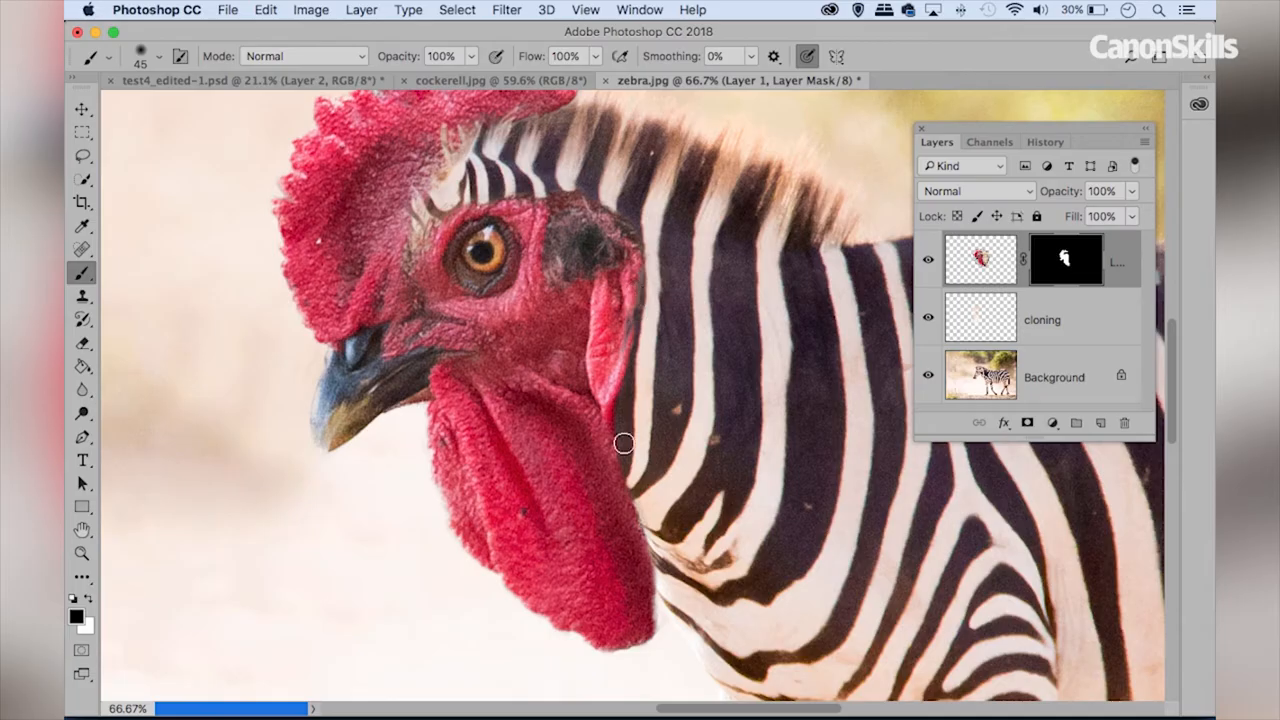
pyautogui.moveTo(672, 388)
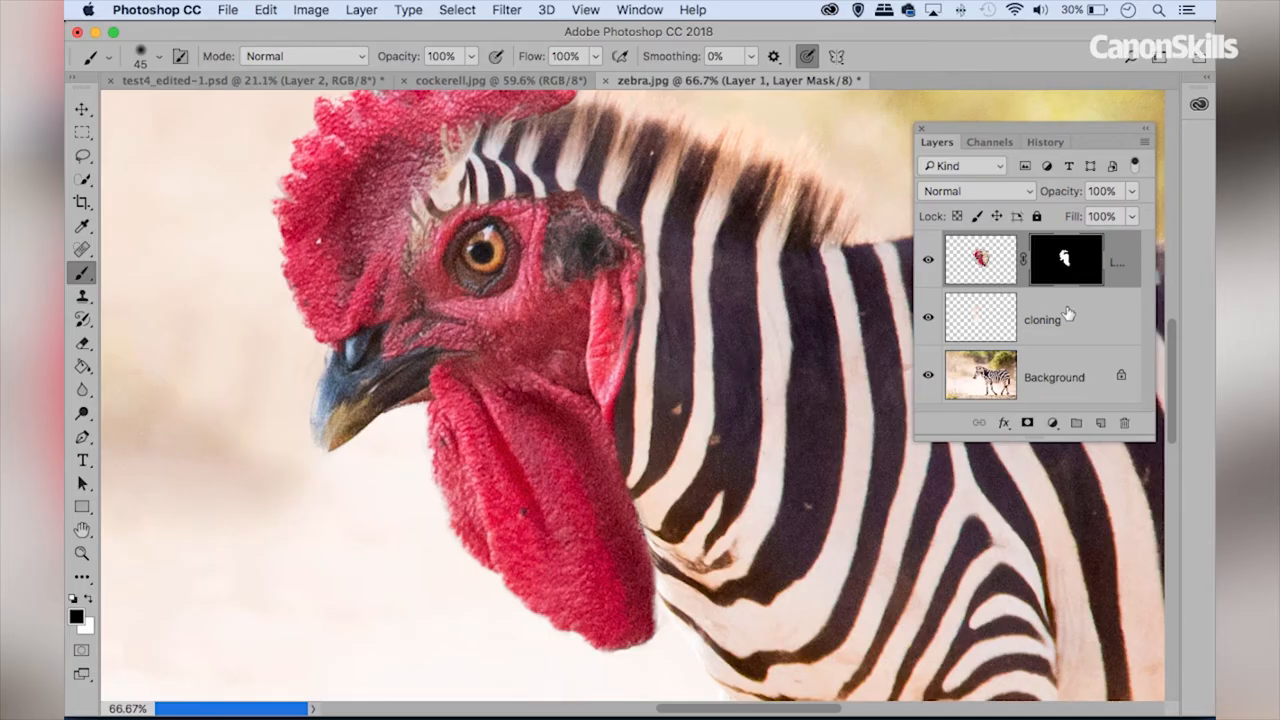
# Create a 'shadow' layer above cloning and paint soft black shading down the neck at 26% opacity.
pyautogui.click(1042, 320)
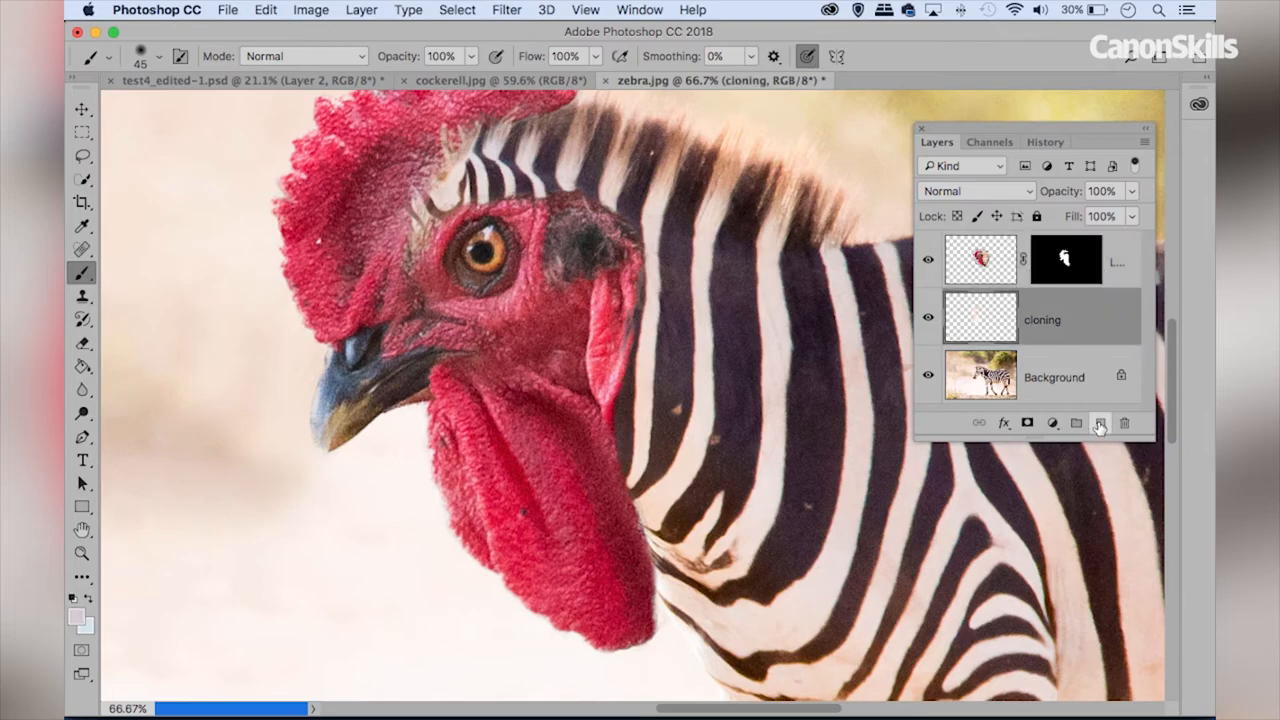
pyautogui.click(1100, 422)
pyautogui.write('shadow')
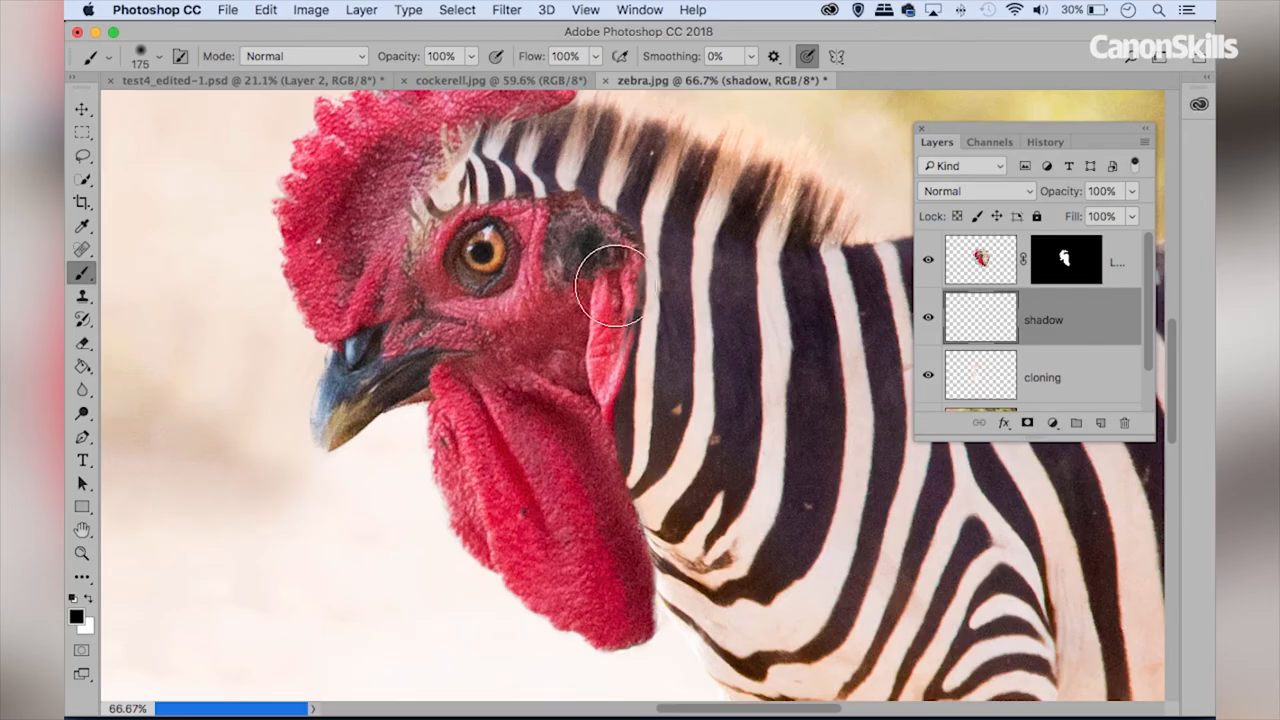
pyautogui.moveTo(616, 290); pyautogui.dragTo(610, 336)
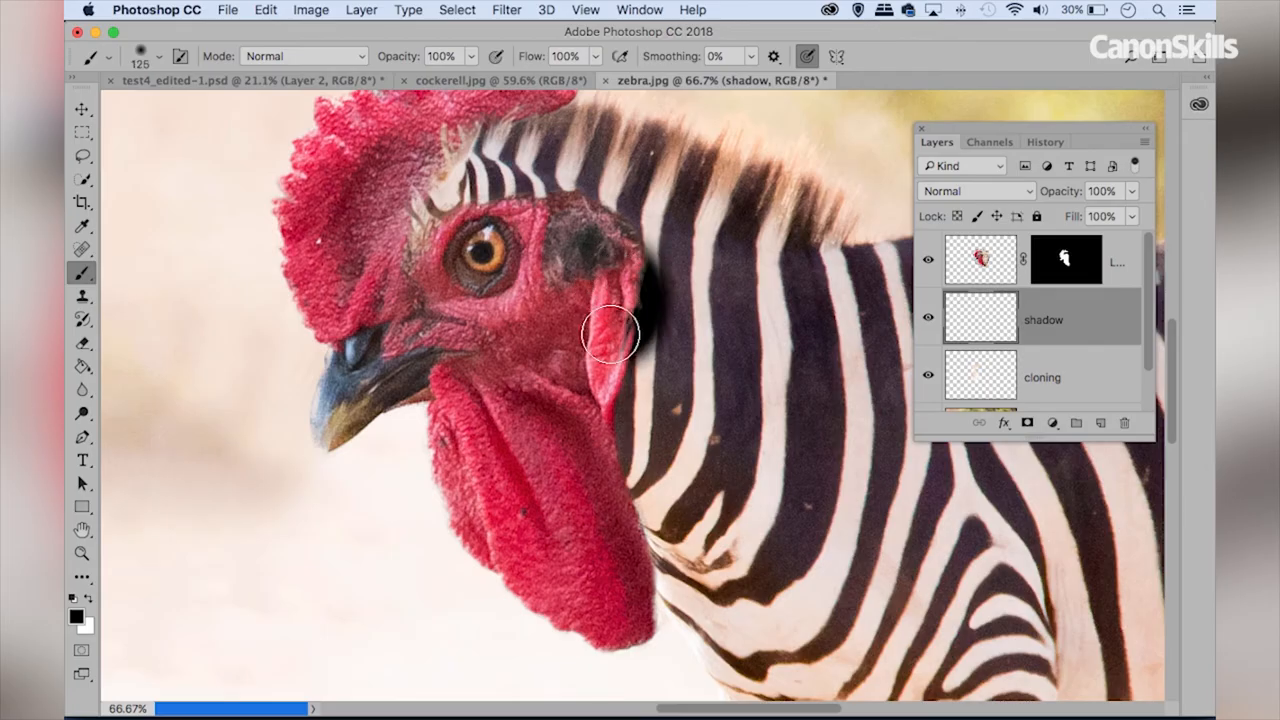
pyautogui.moveTo(610, 336); pyautogui.dragTo(610, 584)
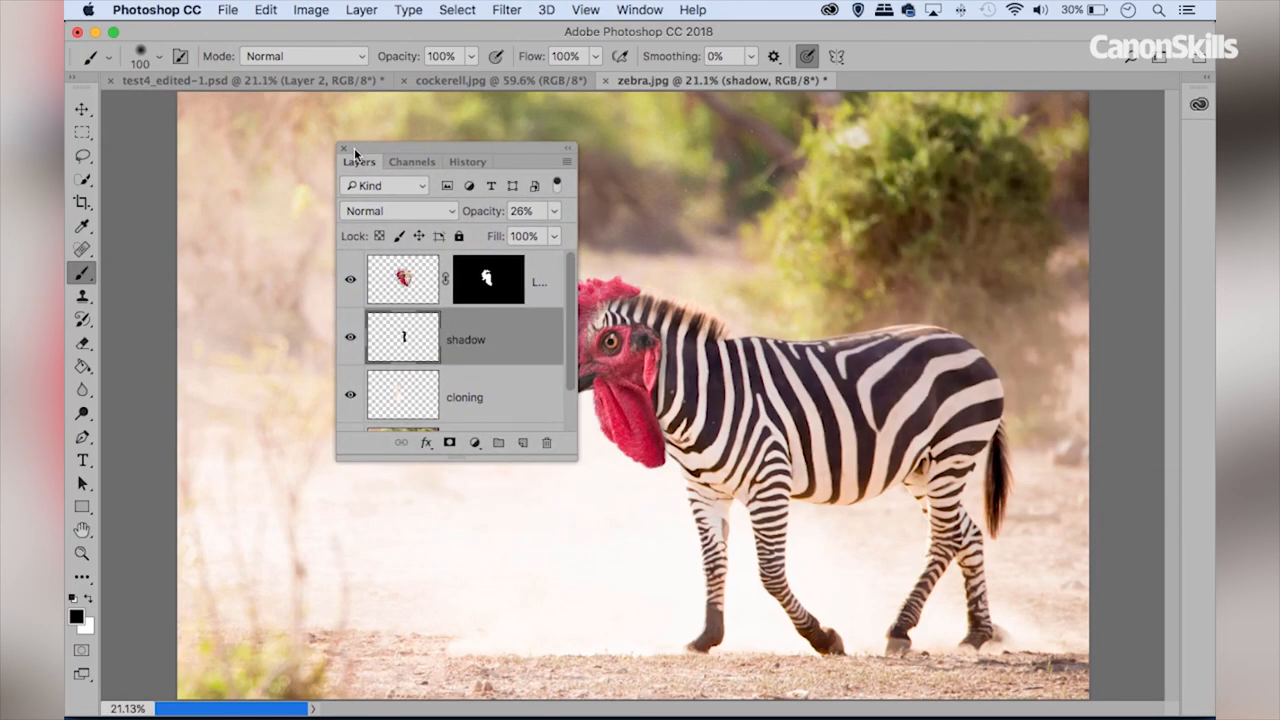
pyautogui.click(344, 148)
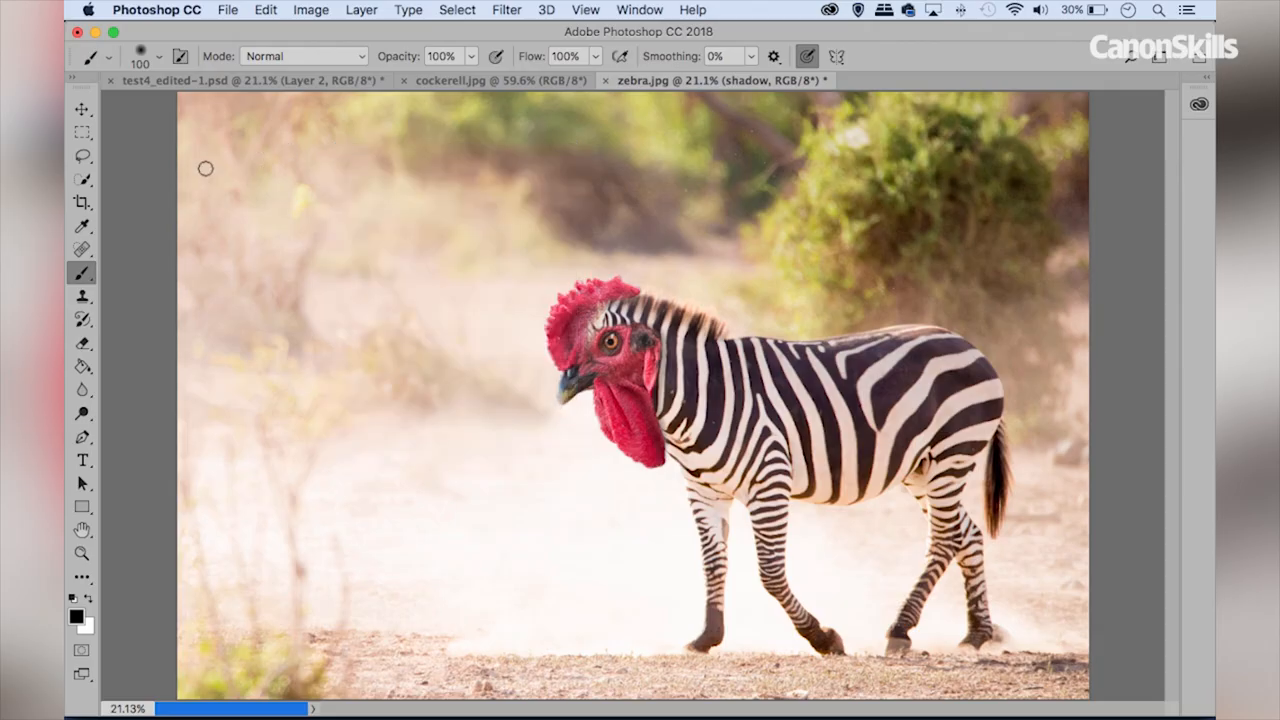